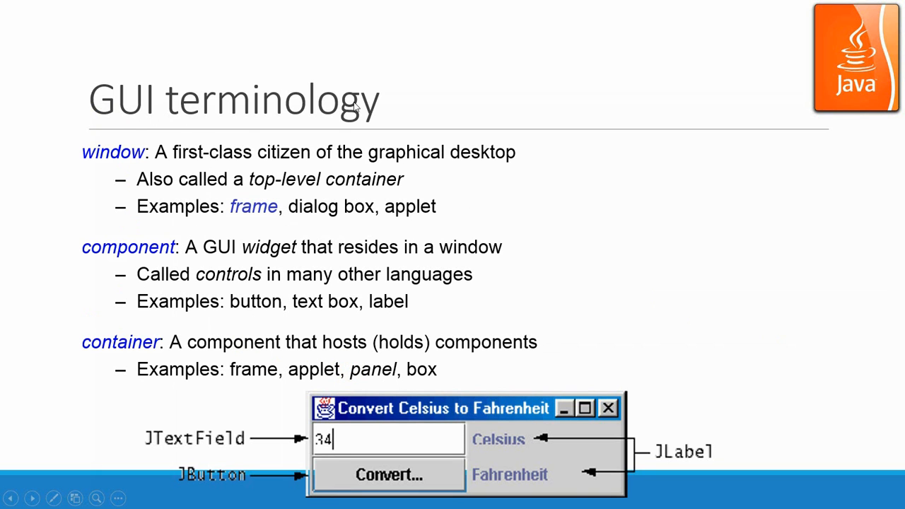
pyautogui.moveTo(120, 168)
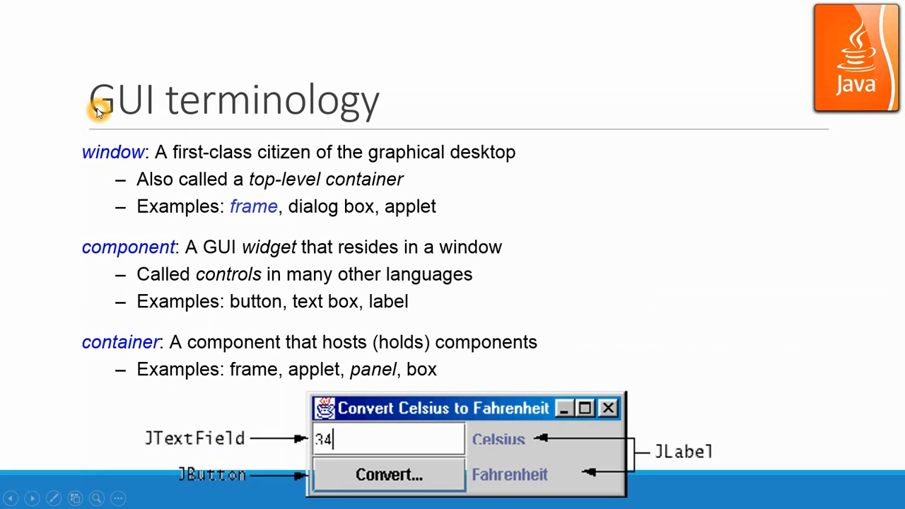
pyautogui.moveTo(79, 173)
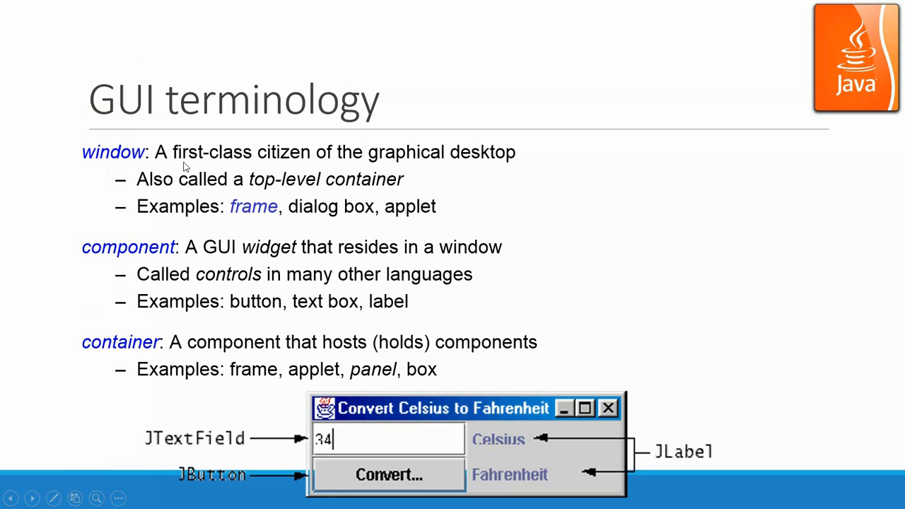
pyautogui.moveTo(446, 170)
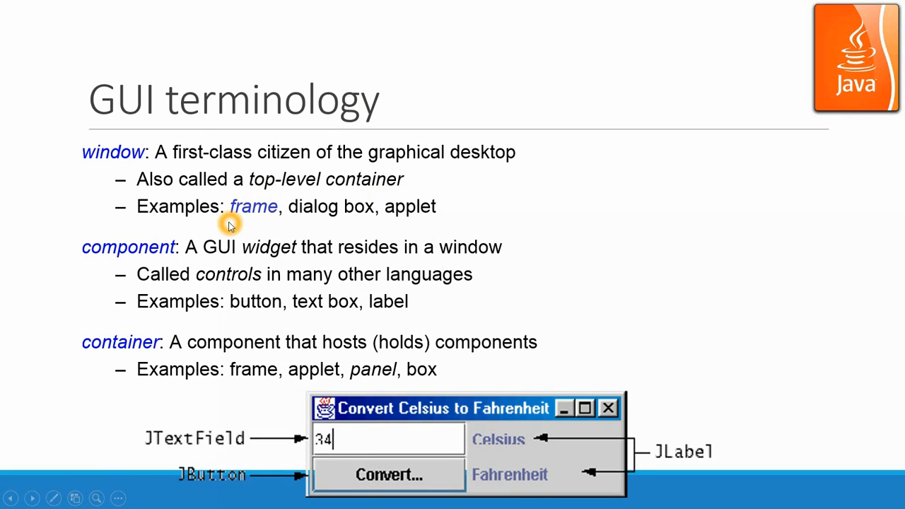
pyautogui.moveTo(314, 219)
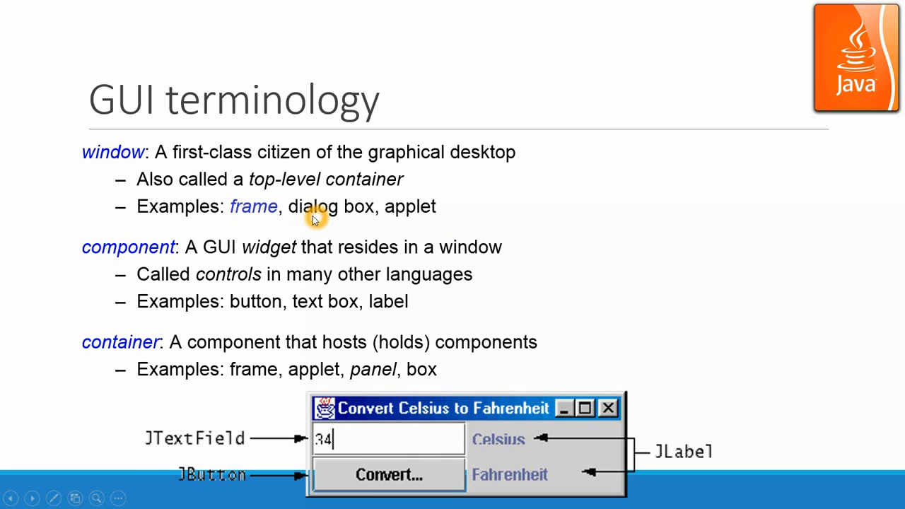
pyautogui.moveTo(176, 252)
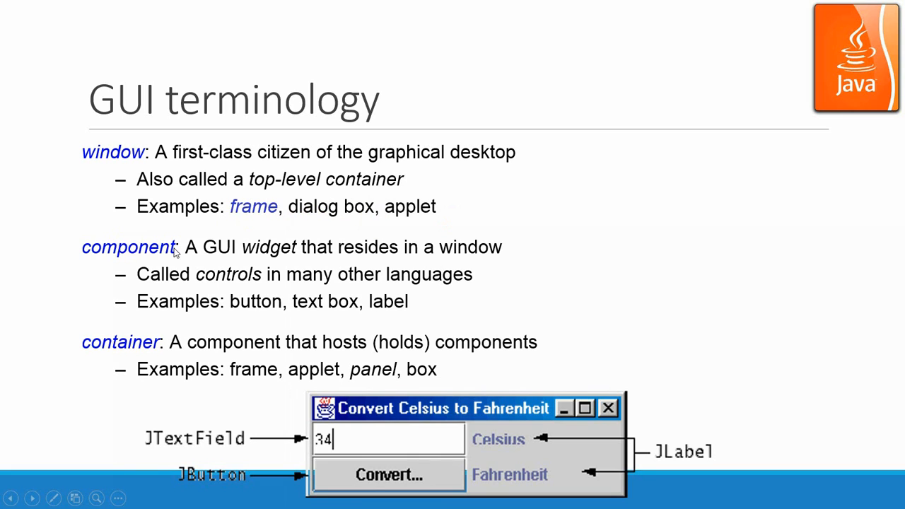
pyautogui.moveTo(233, 249)
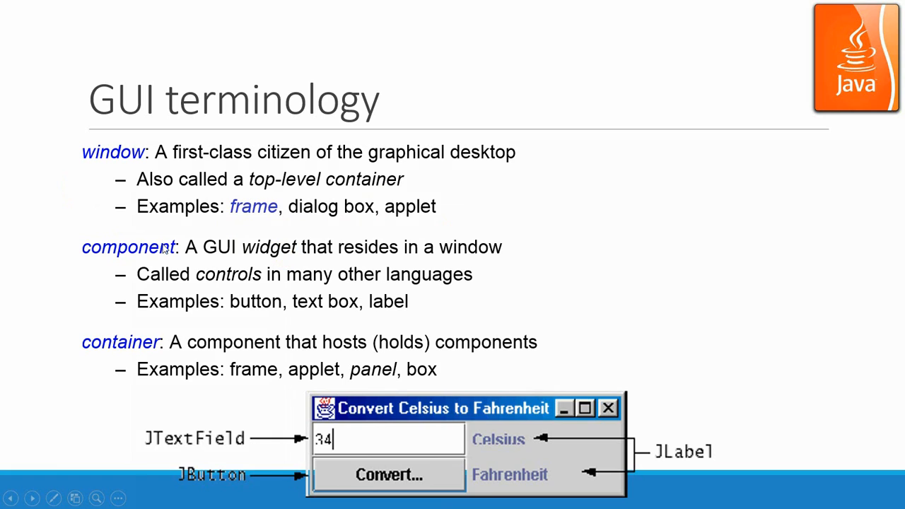
pyautogui.moveTo(402, 257)
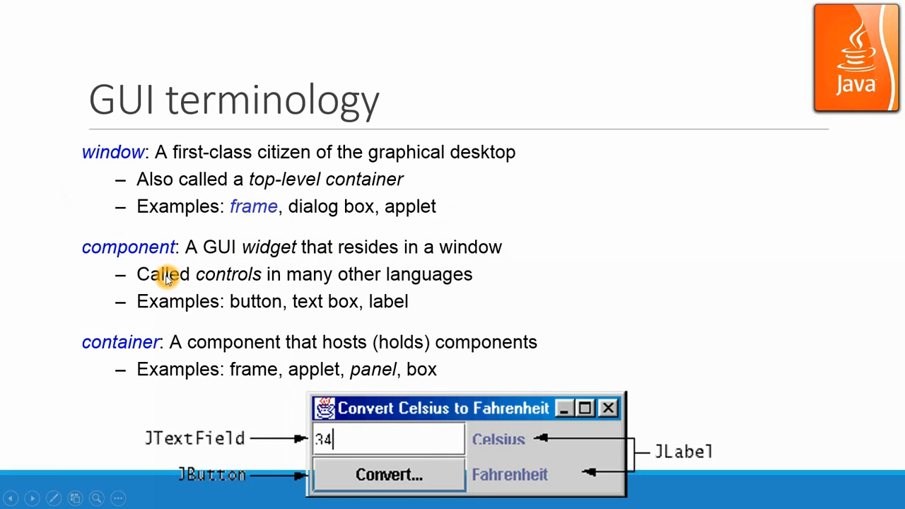
pyautogui.moveTo(340, 288)
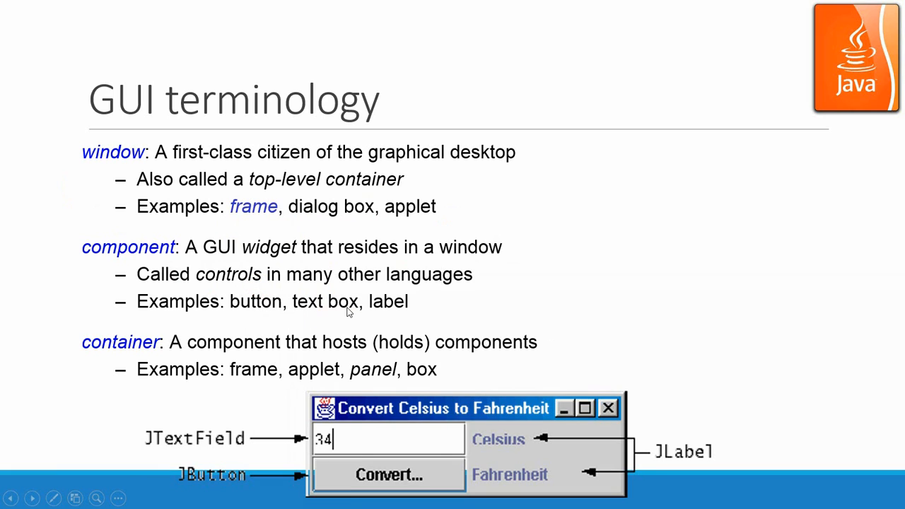
pyautogui.moveTo(385, 323)
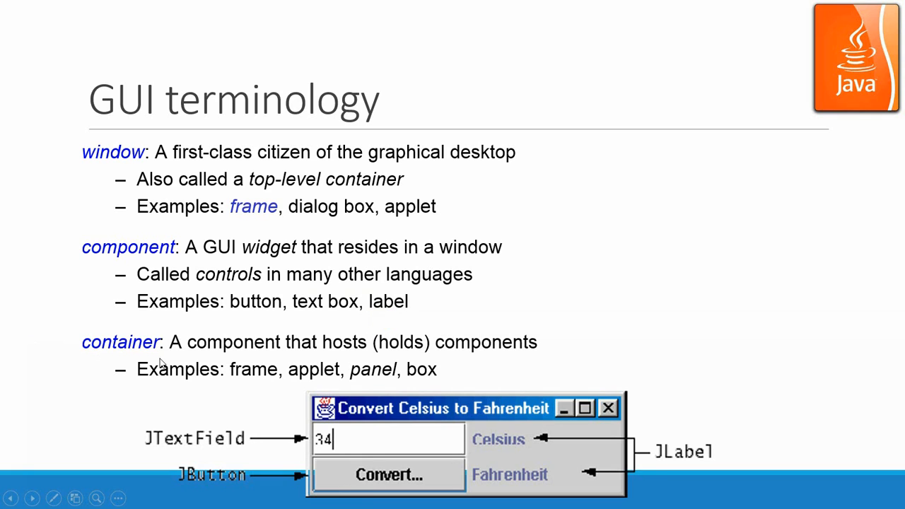
pyautogui.moveTo(227, 359)
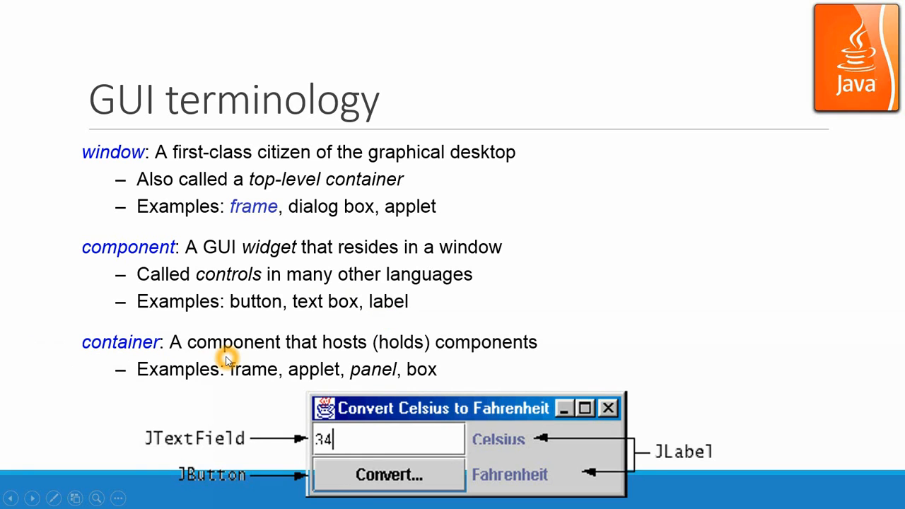
pyautogui.moveTo(481, 364)
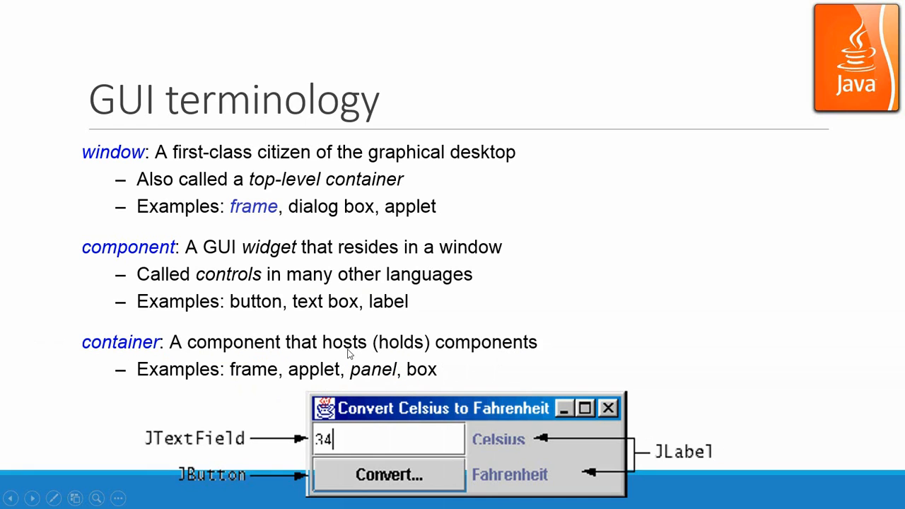
pyautogui.moveTo(189, 357)
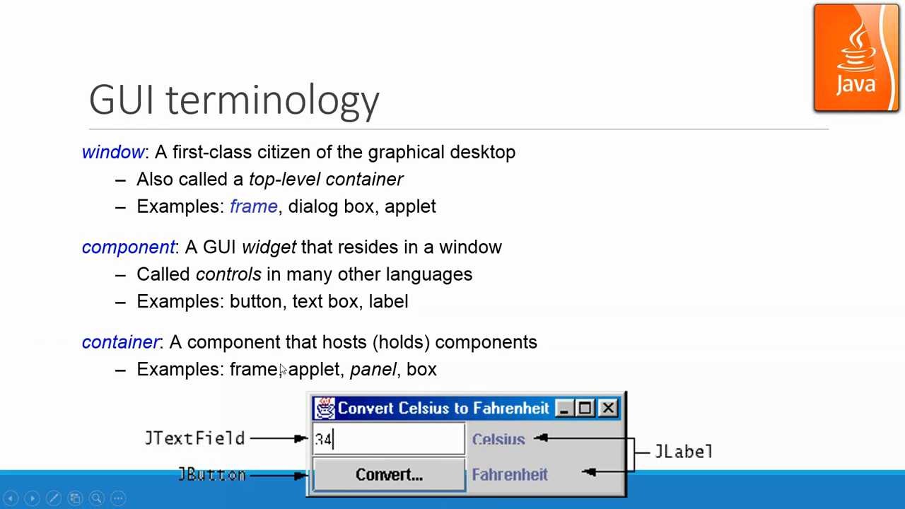
pyautogui.moveTo(139, 354)
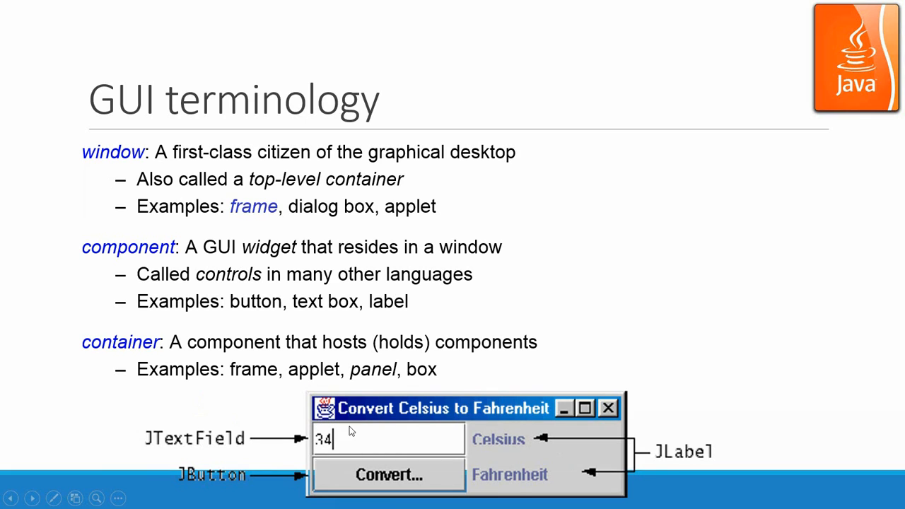
pyautogui.moveTo(432, 430)
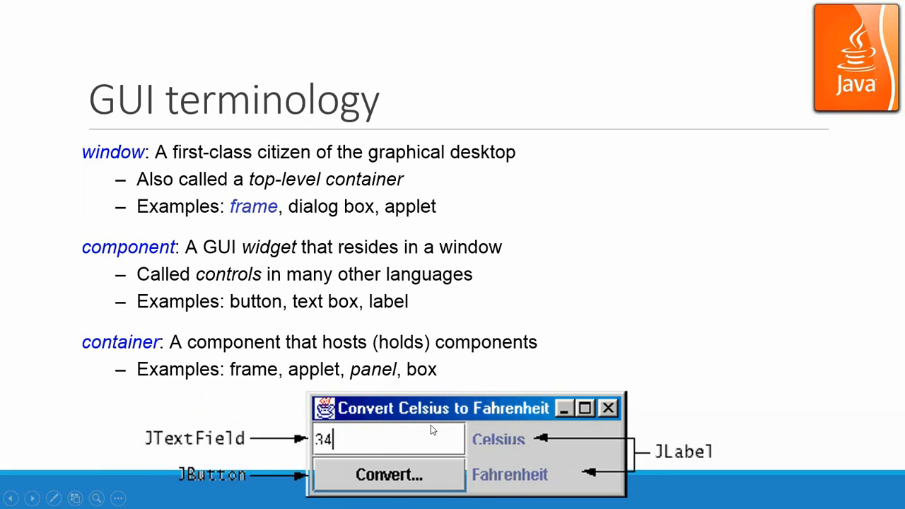
pyautogui.moveTo(526, 427)
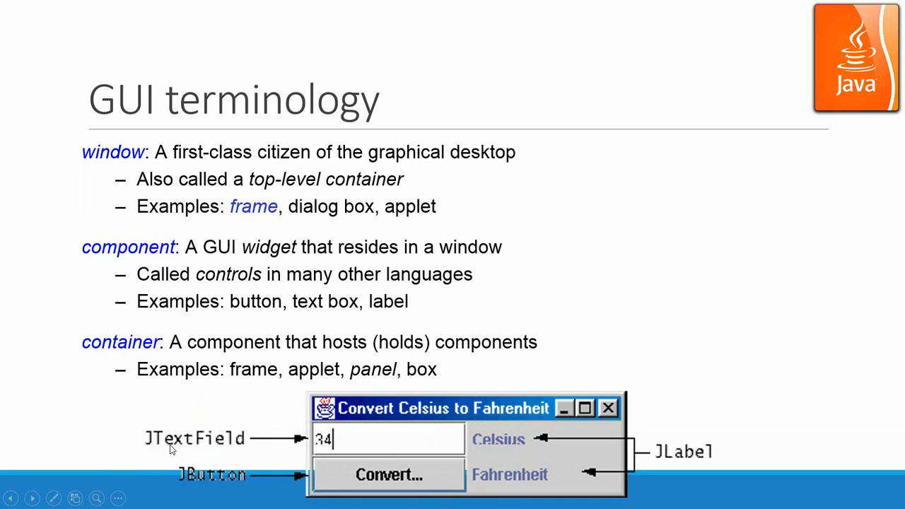
pyautogui.moveTo(215, 494)
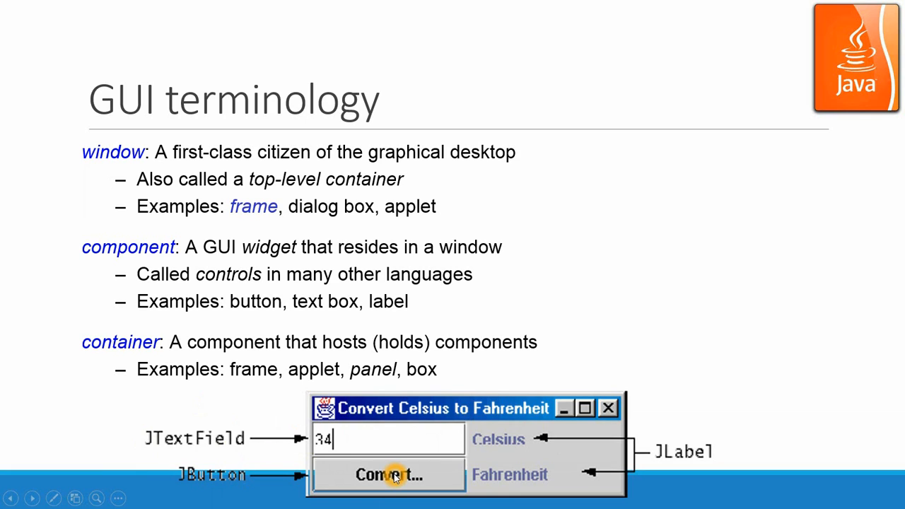
pyautogui.moveTo(563, 453)
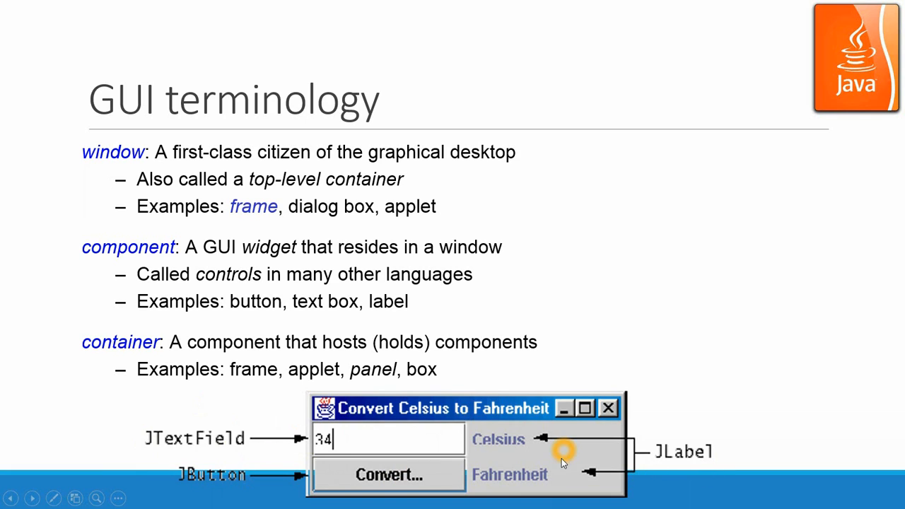
pyautogui.moveTo(631, 488)
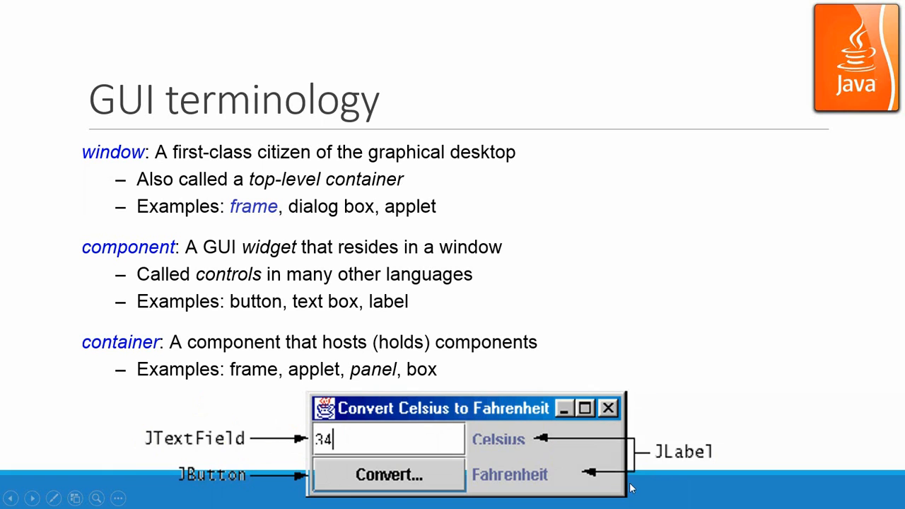
pyautogui.moveTo(380, 422)
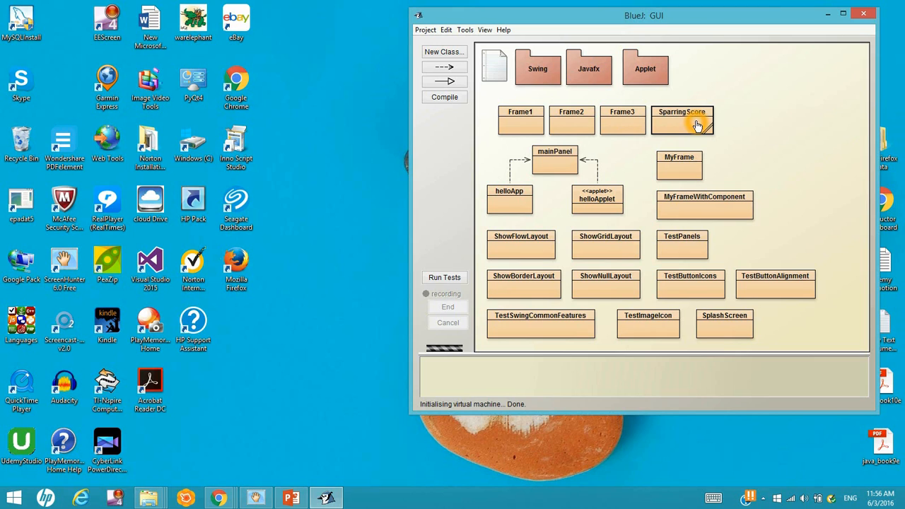
pyautogui.moveTo(520, 121)
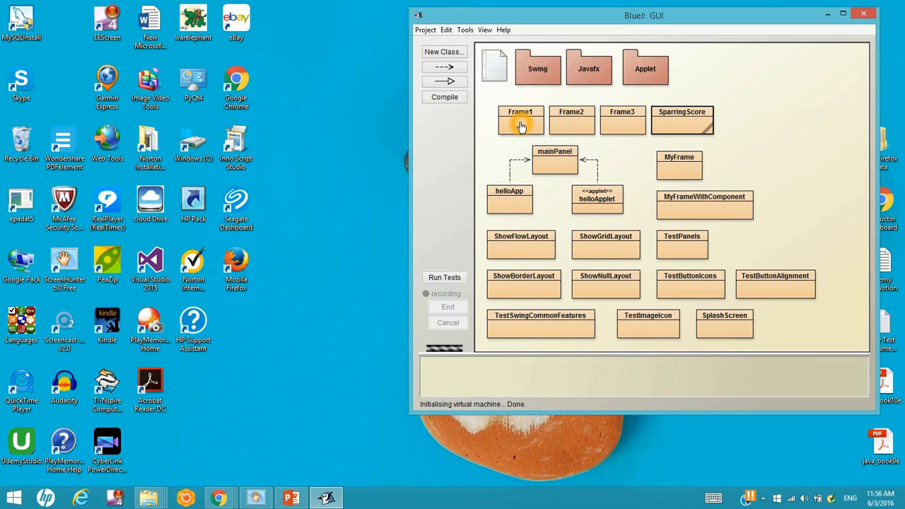
# Step: Open the Frame1 class source in the editor to review its JFrame constructor code
pyautogui.doubleClick(521, 119)
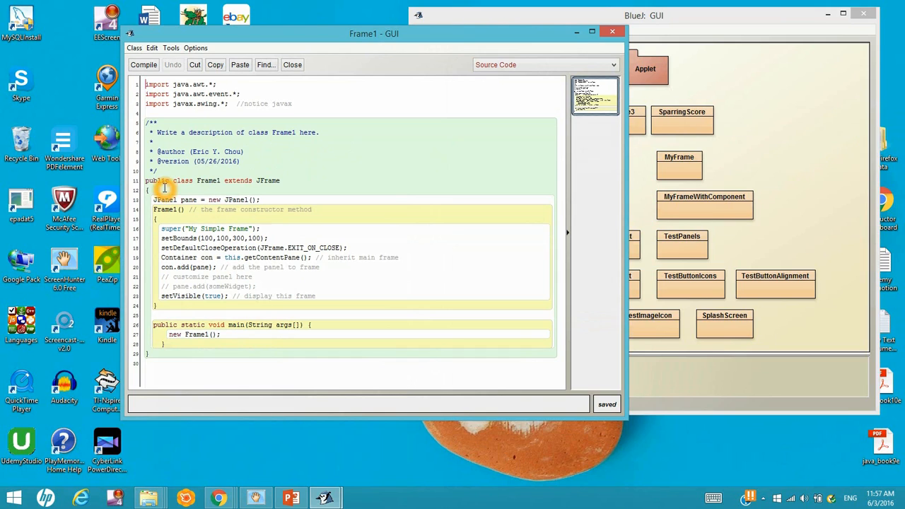
pyautogui.moveTo(259, 187)
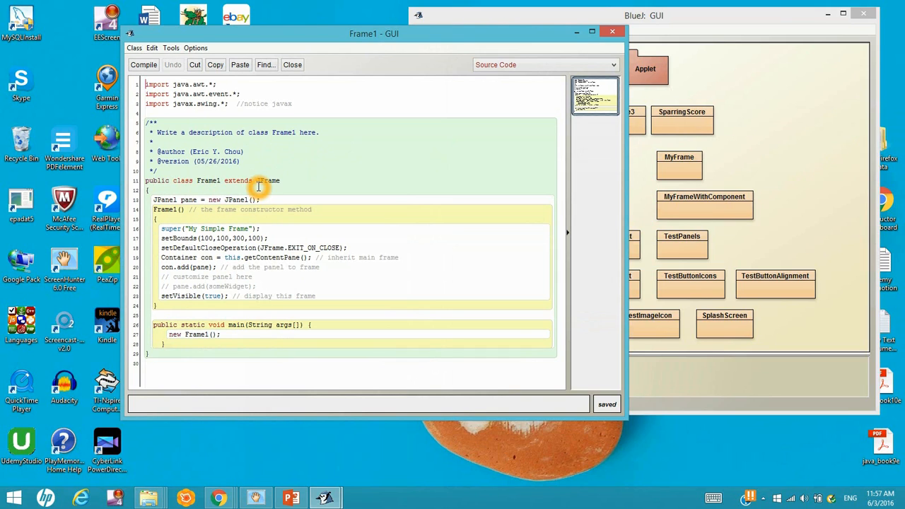
pyautogui.moveTo(306, 167)
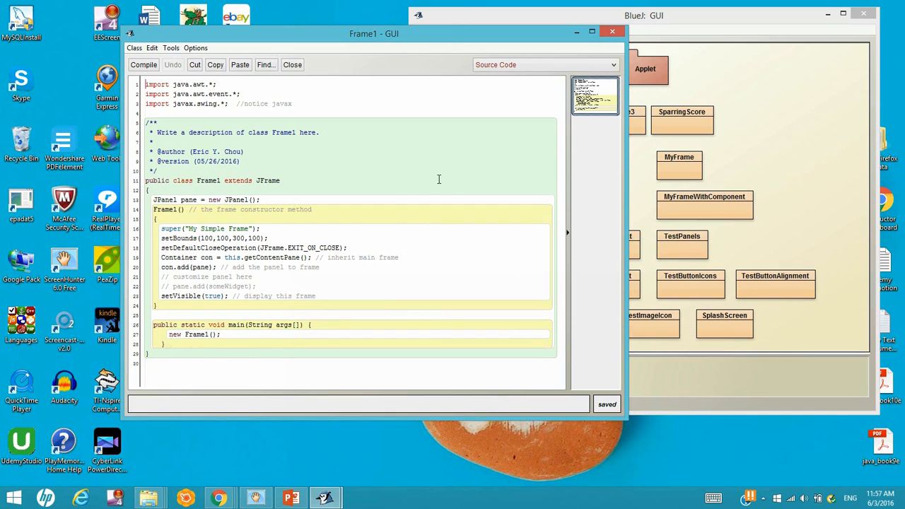
pyautogui.moveTo(192, 274)
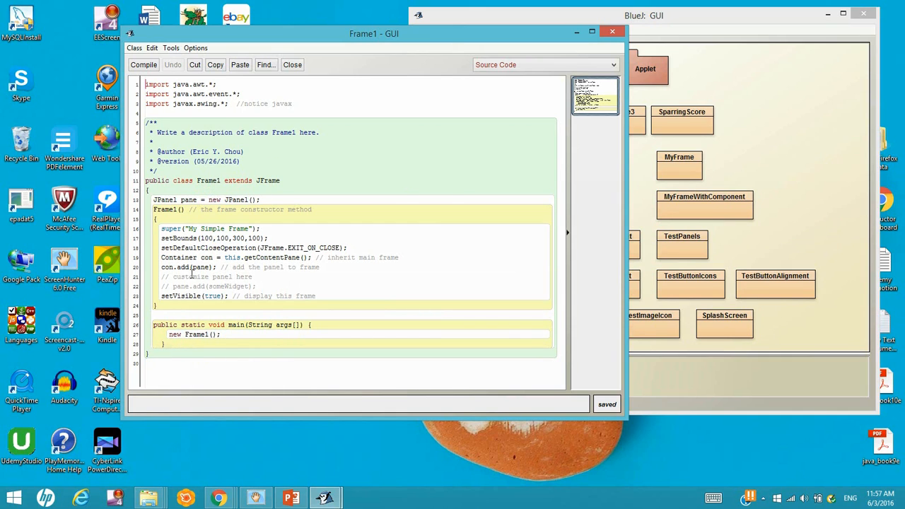
pyautogui.doubleClick(164, 201)
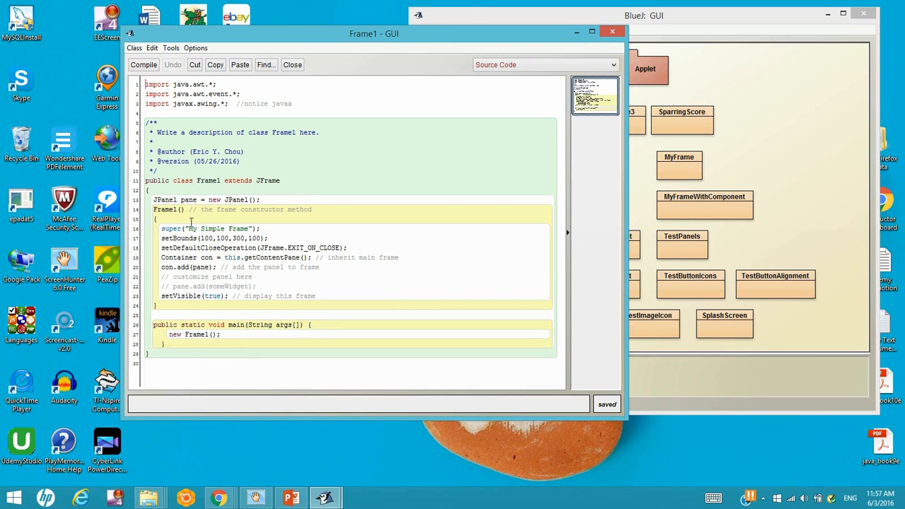
pyautogui.moveTo(59, 68)
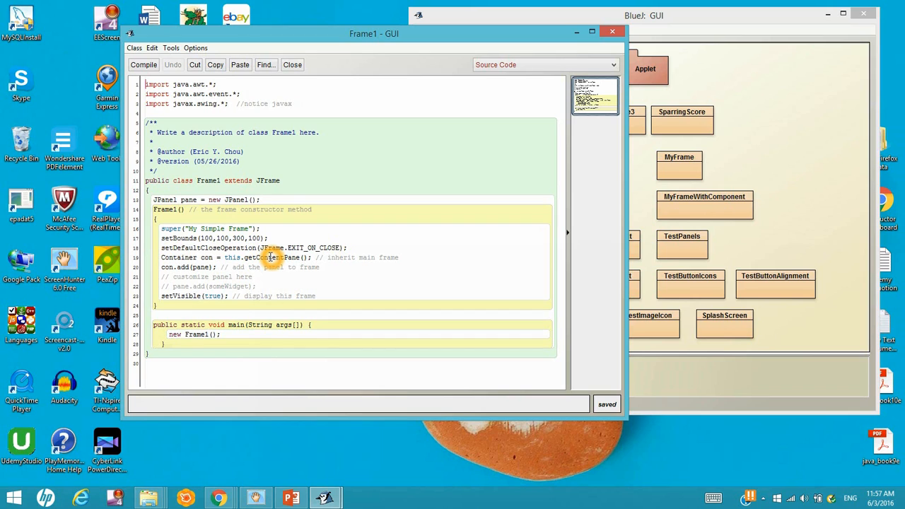
pyautogui.moveTo(325, 258)
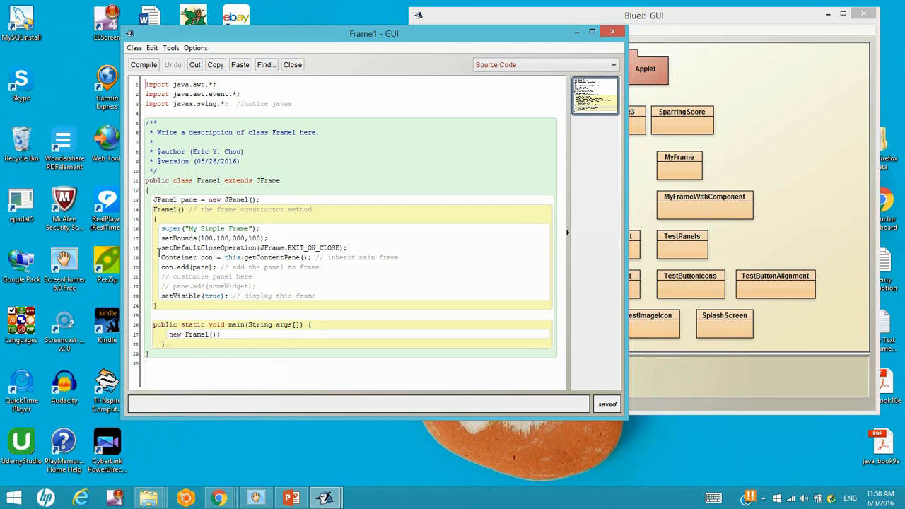
pyautogui.moveTo(318, 249)
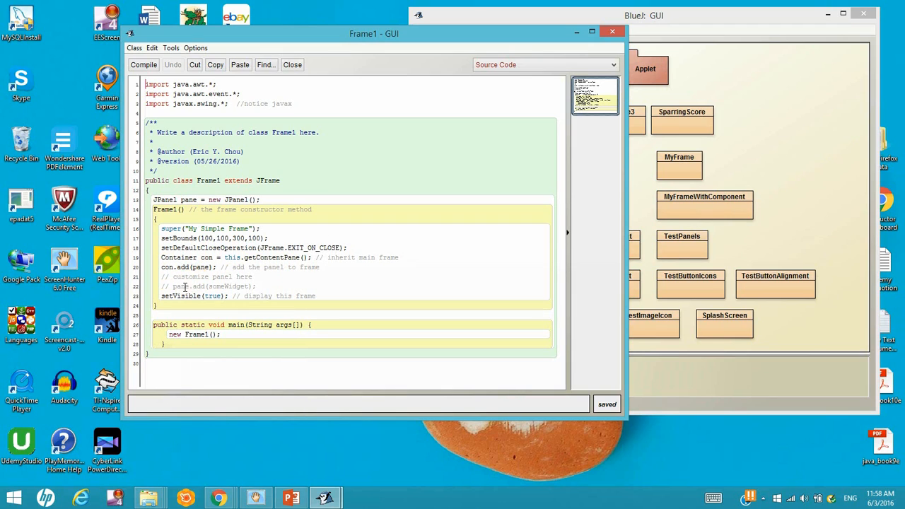
pyautogui.moveTo(501, 16)
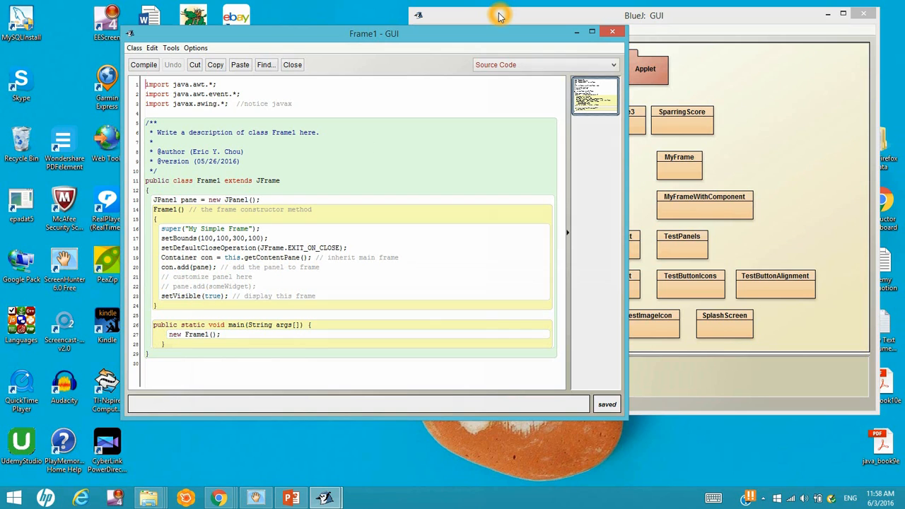
# Step: Run Frame1's void main(String[] args) so the empty My Simple Frame window appears
pyautogui.rightClick(521, 116)
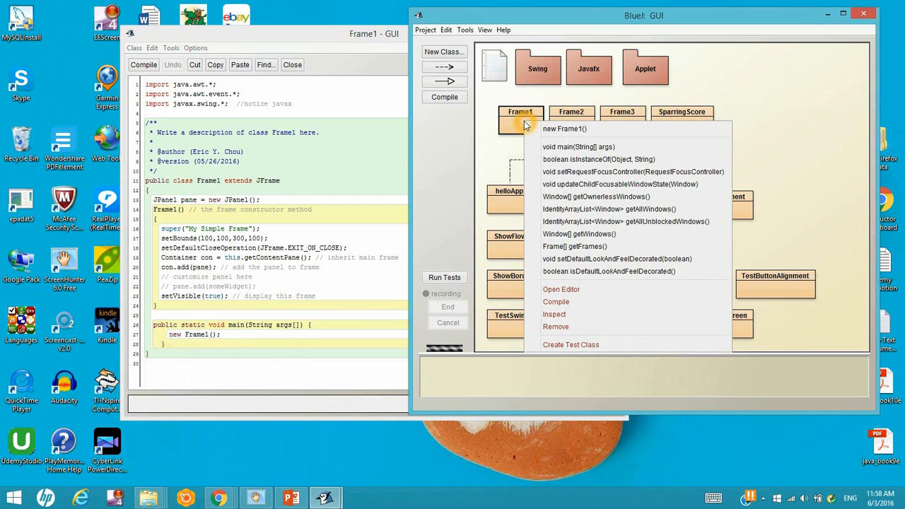
pyautogui.click(578, 146)
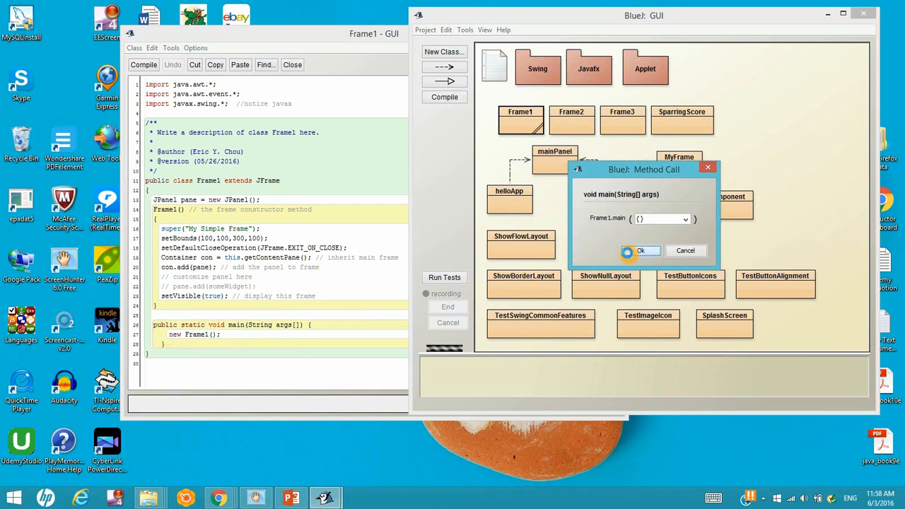
pyautogui.click(639, 250)
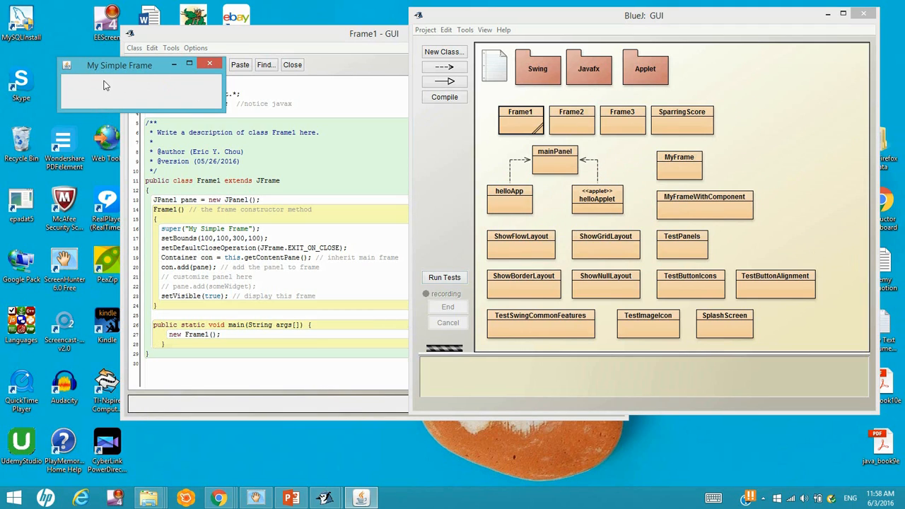
pyautogui.moveTo(102, 79)
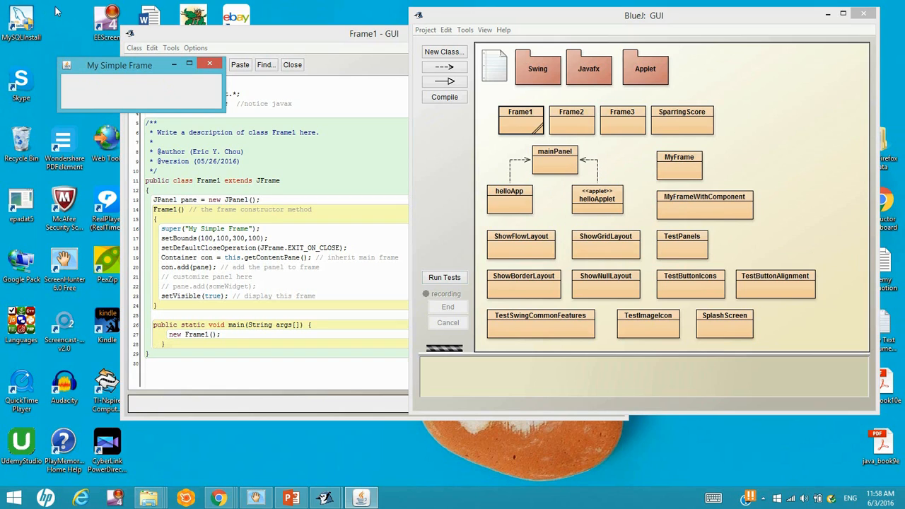
pyautogui.moveTo(60, 59)
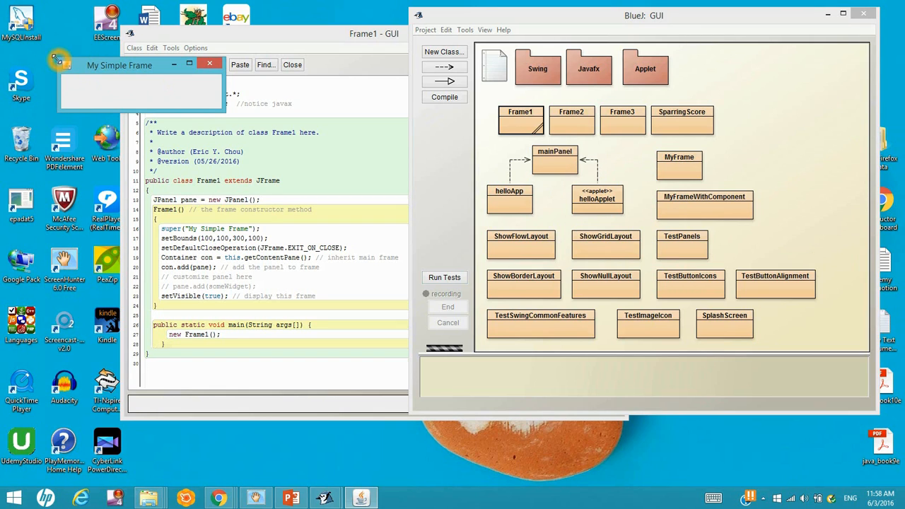
pyautogui.moveTo(258, 221)
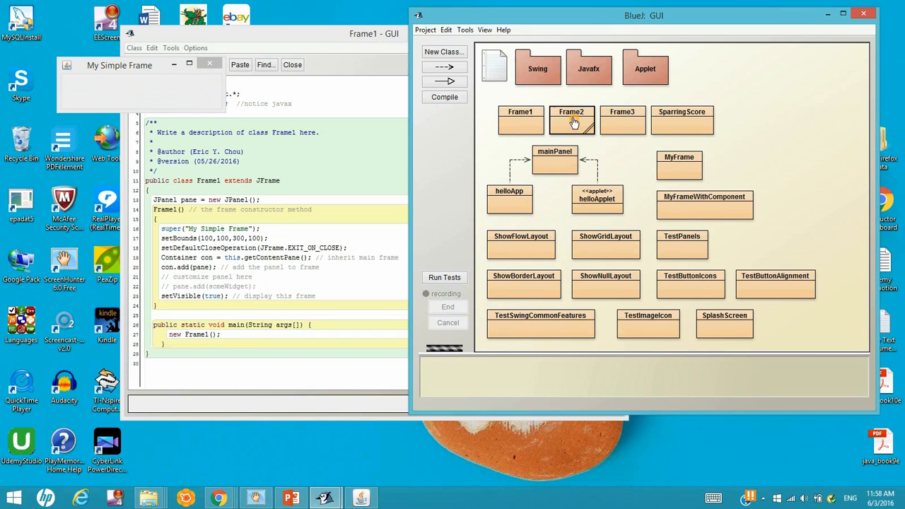
# Step: Open the Frame2 class source with its Press Me button and move the editor window aside
pyautogui.doubleClick(571, 119)
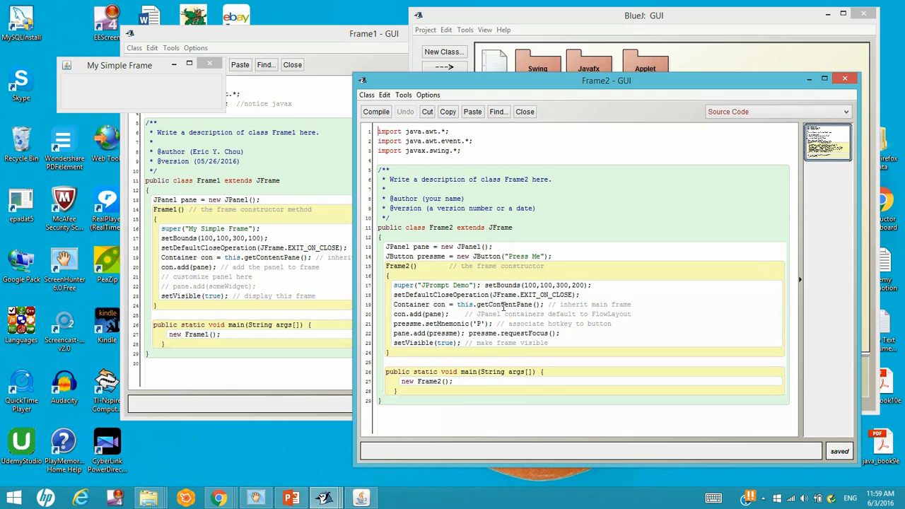
pyautogui.doubleClick(479, 324)
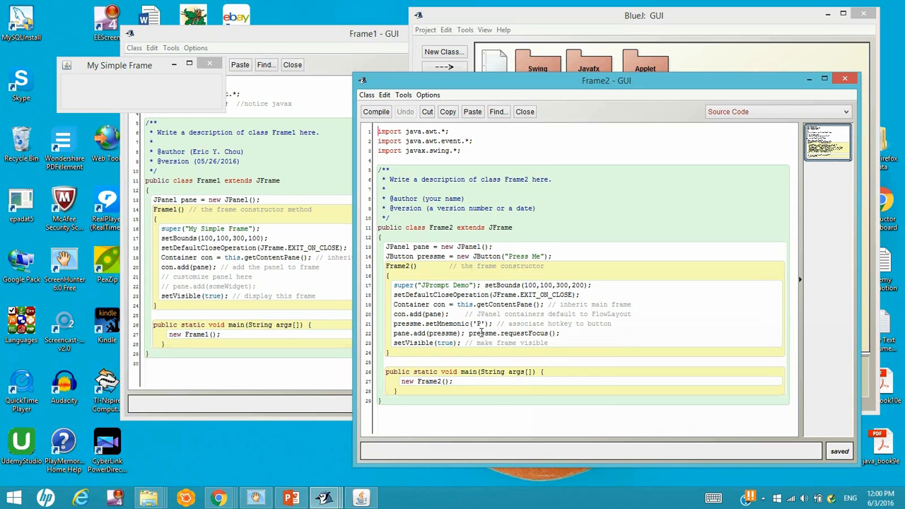
pyautogui.moveTo(497, 323)
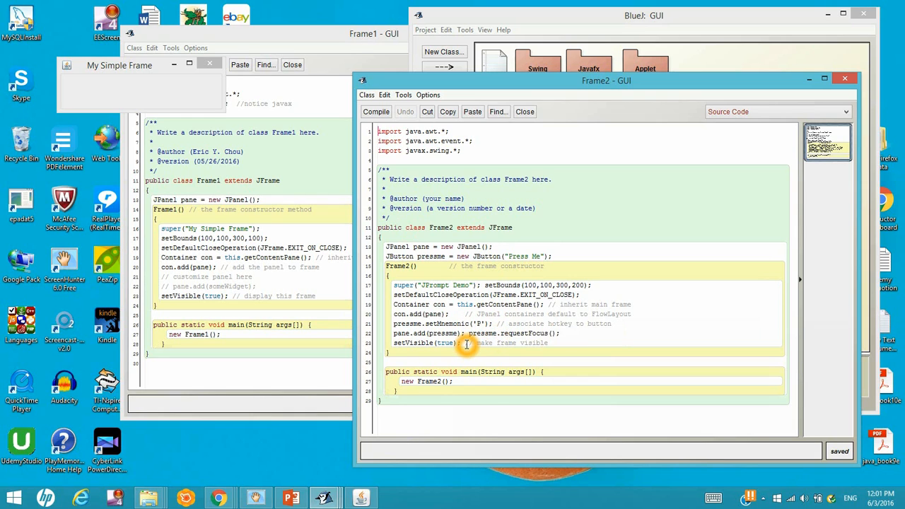
pyautogui.moveTo(451, 344)
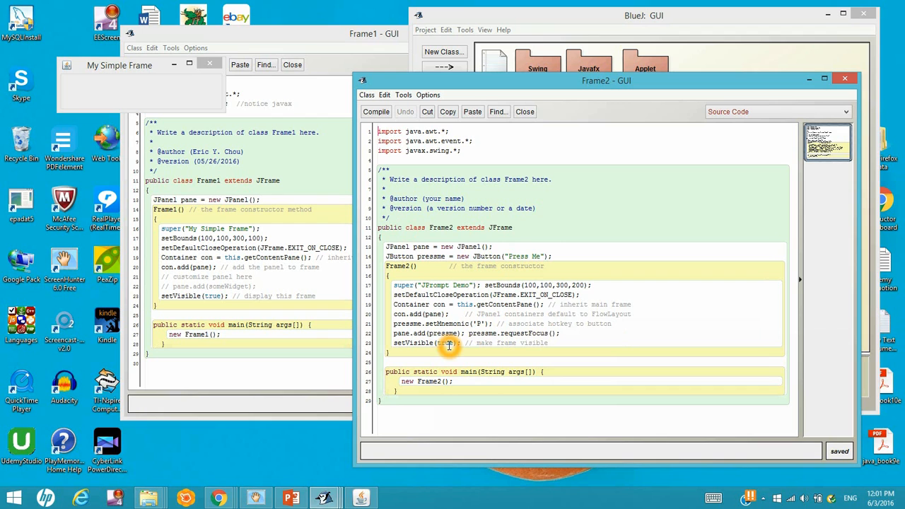
pyautogui.moveTo(606, 79); pyautogui.dragTo(540, 130)
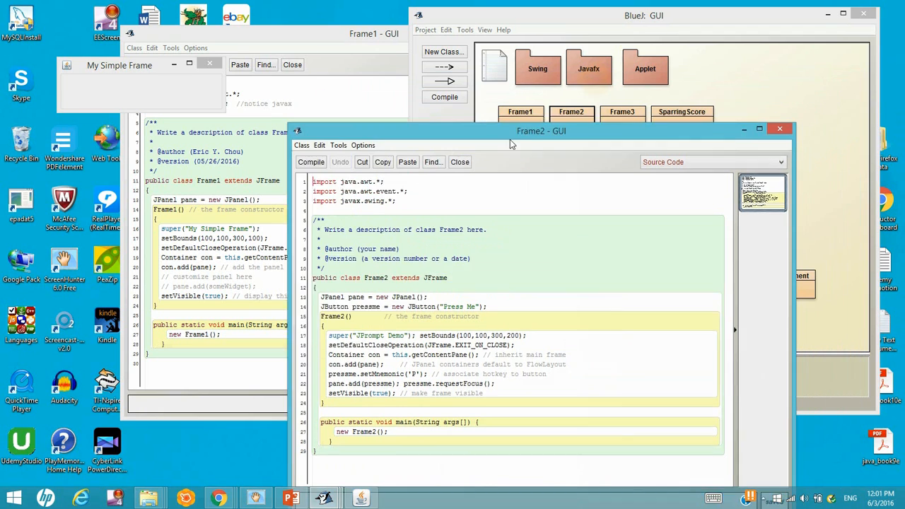
# Step: Run Frame2's void main(String[] args) to launch the JPrompt Demo window
pyautogui.rightClick(571, 116)
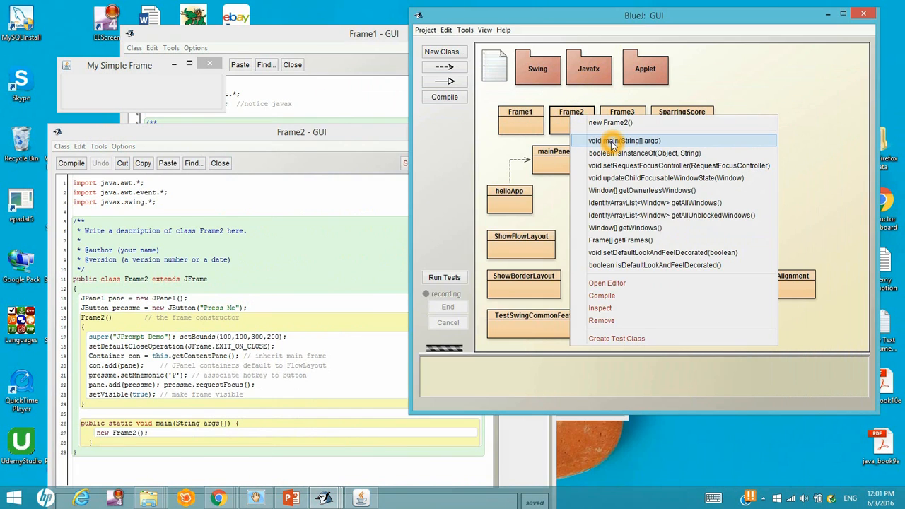
pyautogui.click(616, 140)
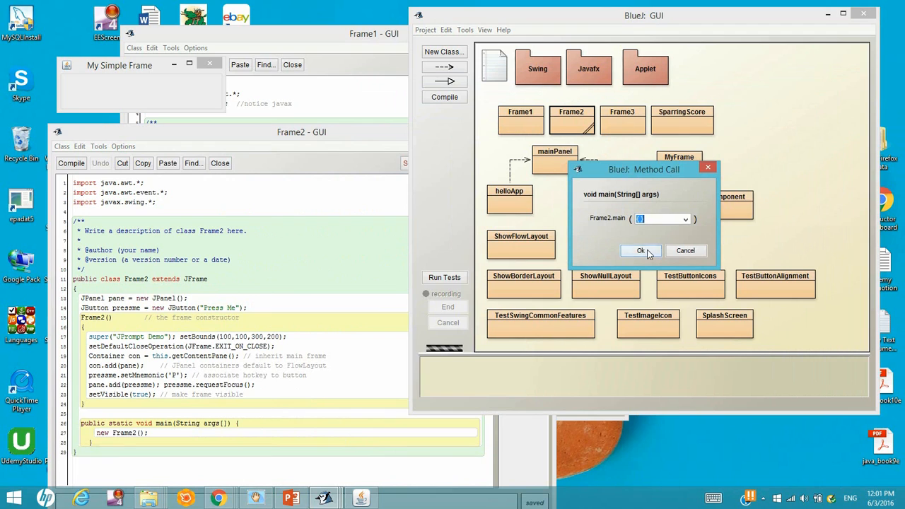
pyautogui.click(641, 251)
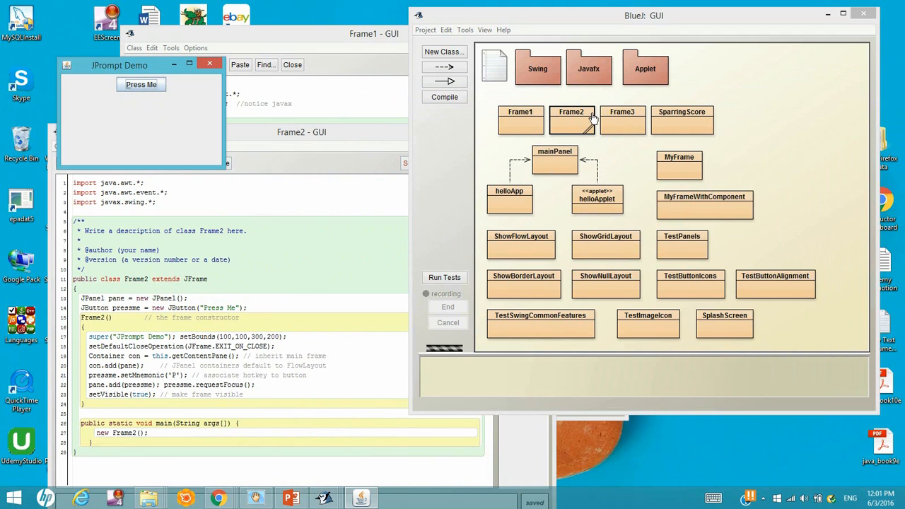
# Step: Open the Frame3 event-handler class source in the editor
pyautogui.doubleClick(623, 110)
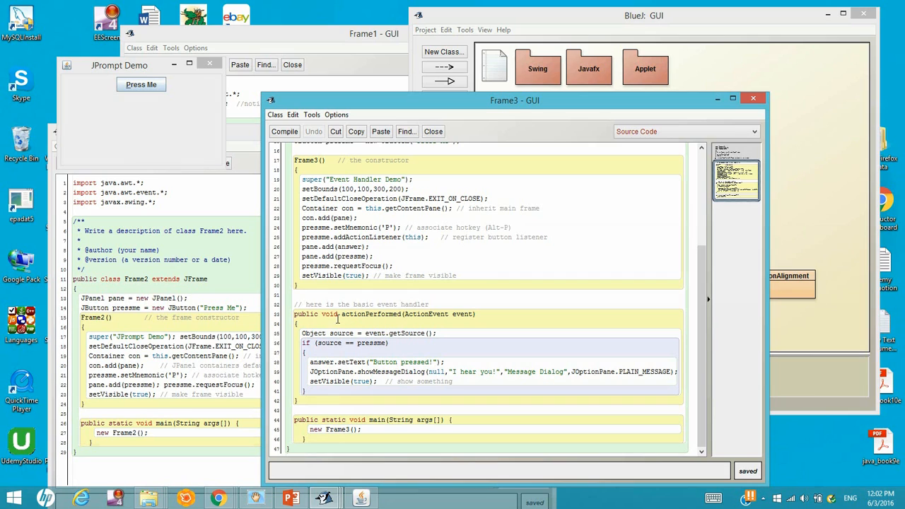
pyautogui.moveTo(368, 319)
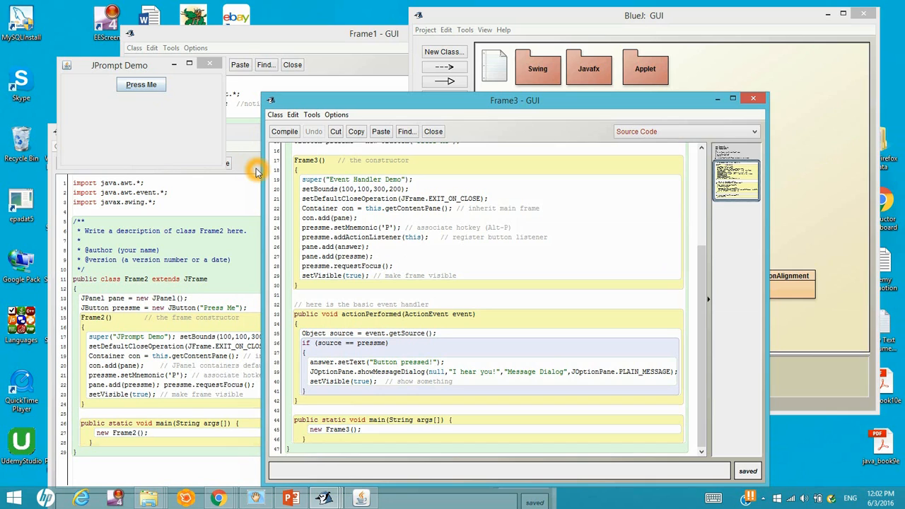
pyautogui.moveTo(387, 233)
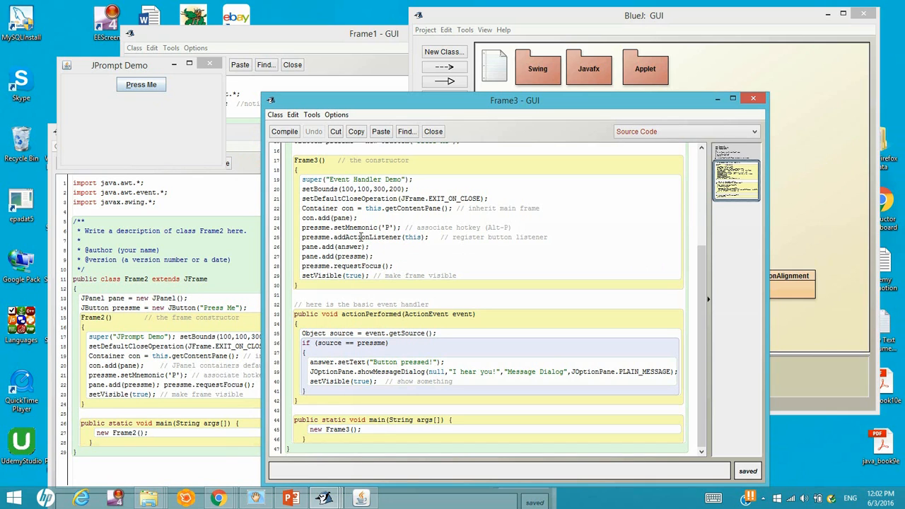
pyautogui.moveTo(354, 320)
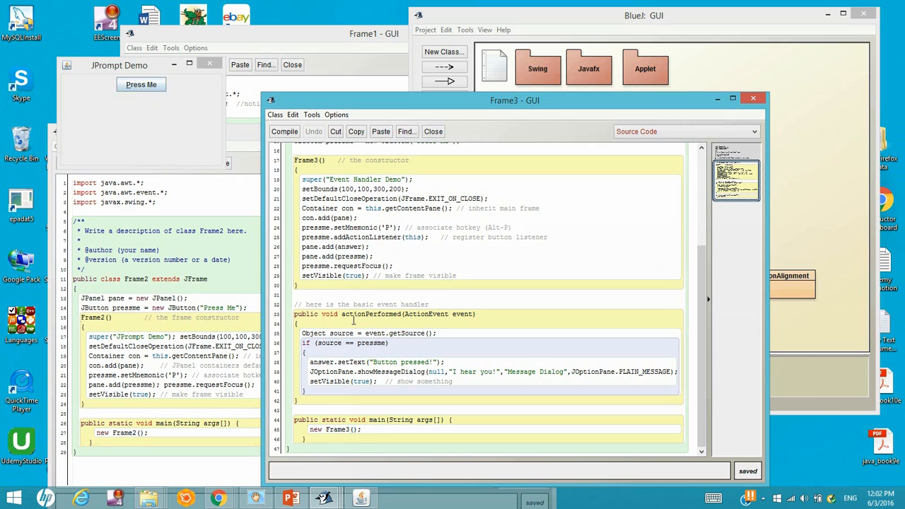
pyautogui.moveTo(427, 327)
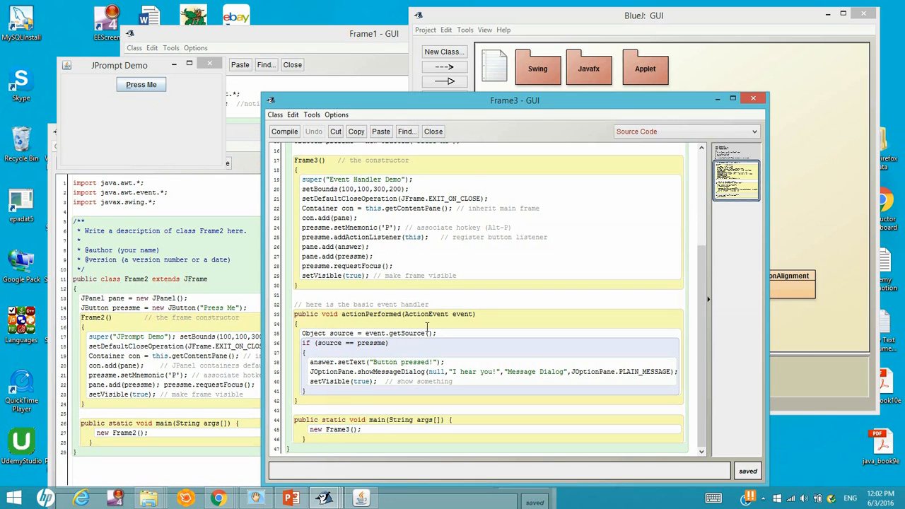
pyautogui.moveTo(475, 292)
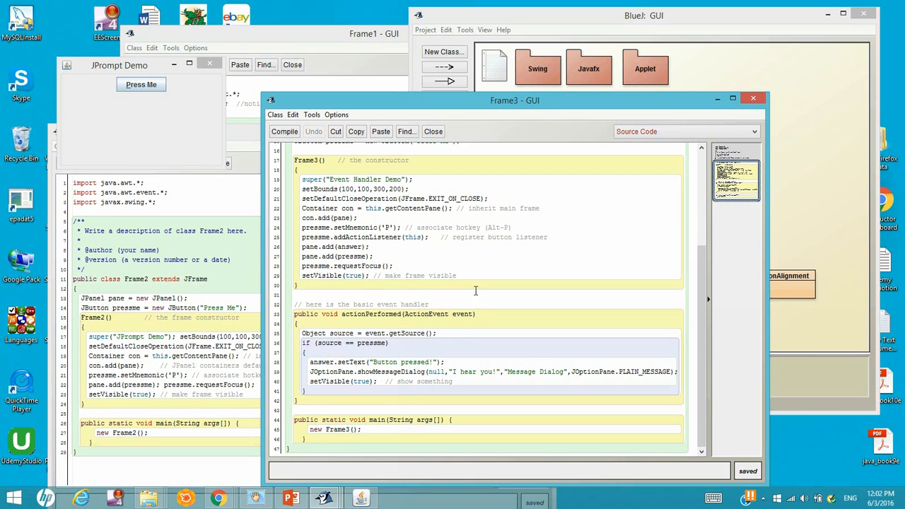
pyautogui.moveTo(317, 338)
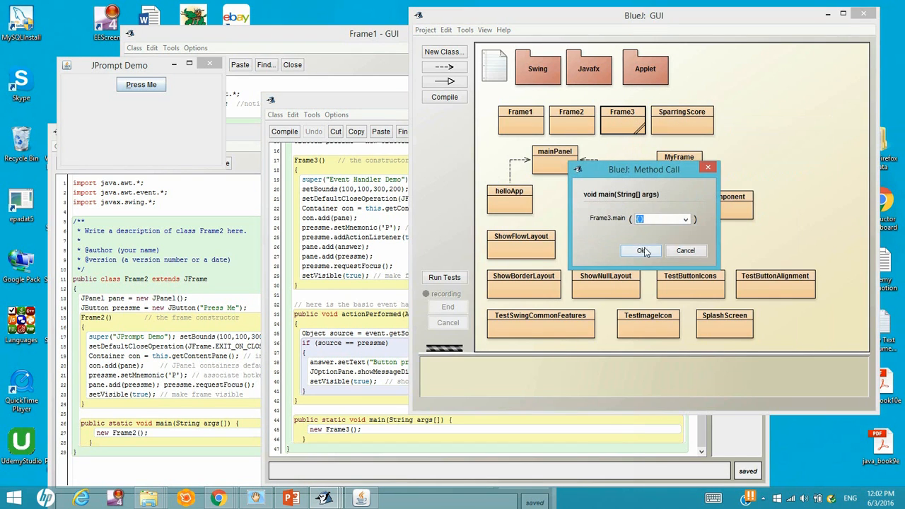
pyautogui.click(641, 251)
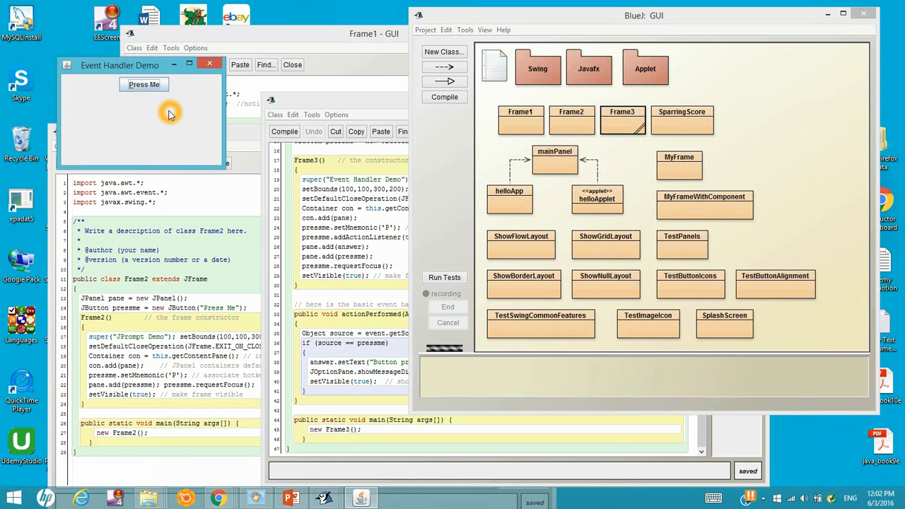
pyautogui.click(167, 85)
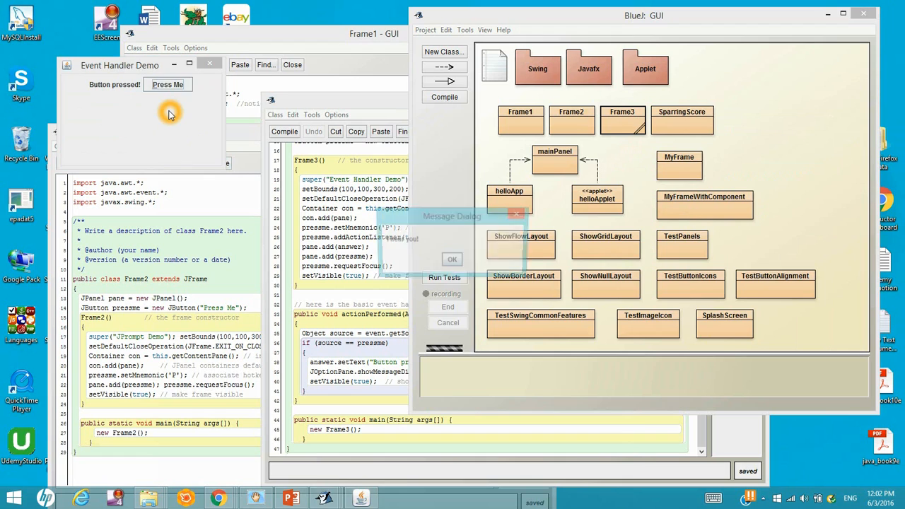
pyautogui.click(169, 85)
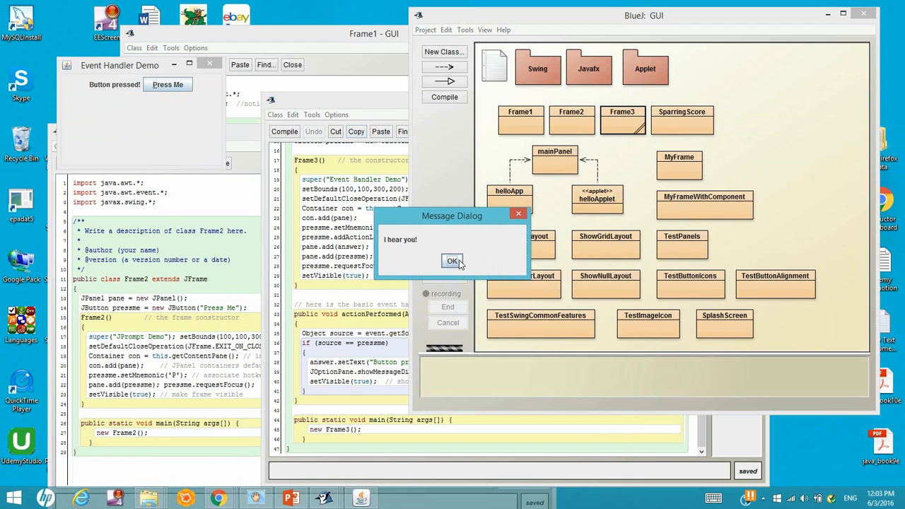
pyautogui.click(453, 260)
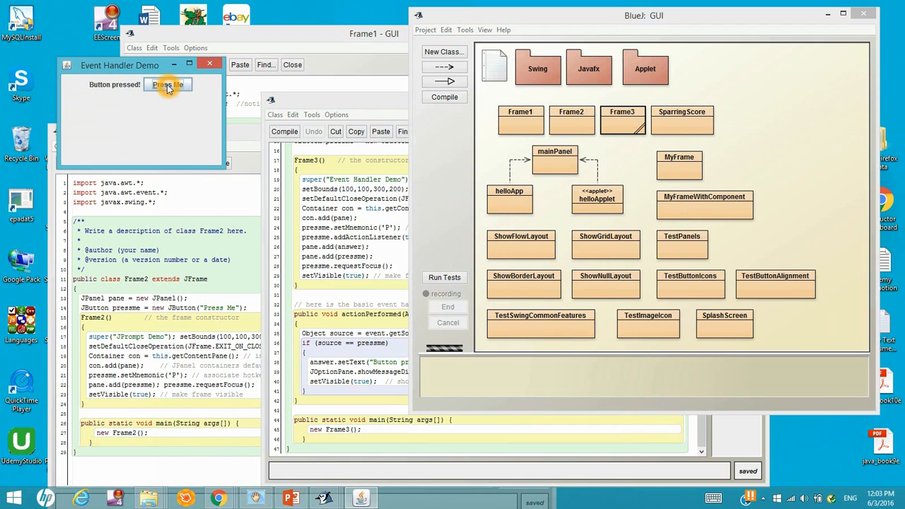
pyautogui.click(167, 85)
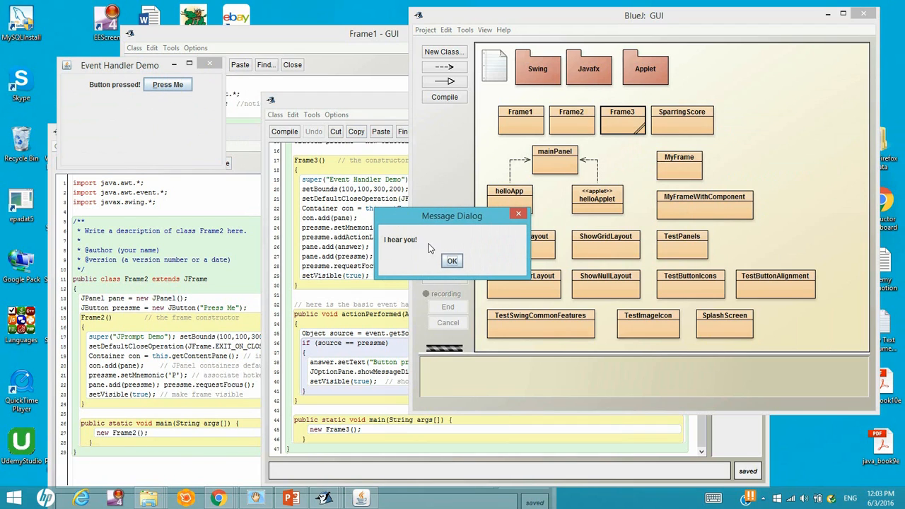
pyautogui.moveTo(512, 213)
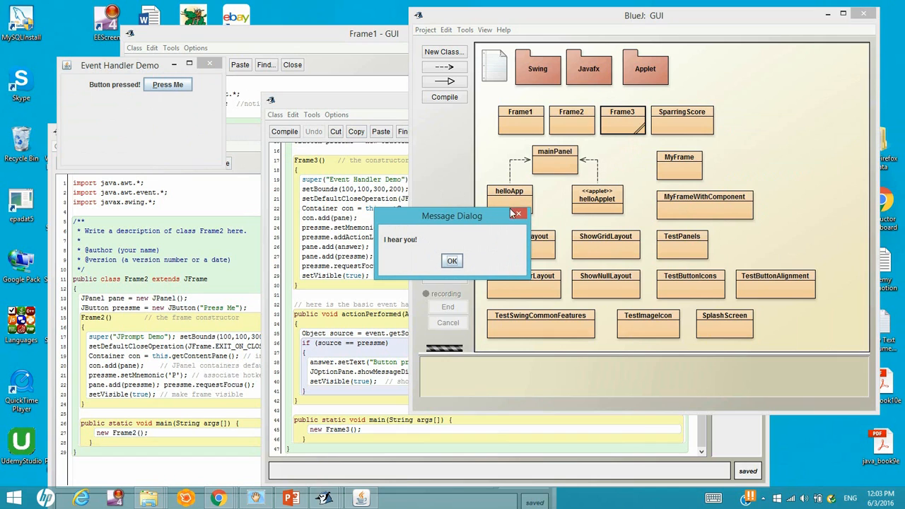
pyautogui.click(453, 261)
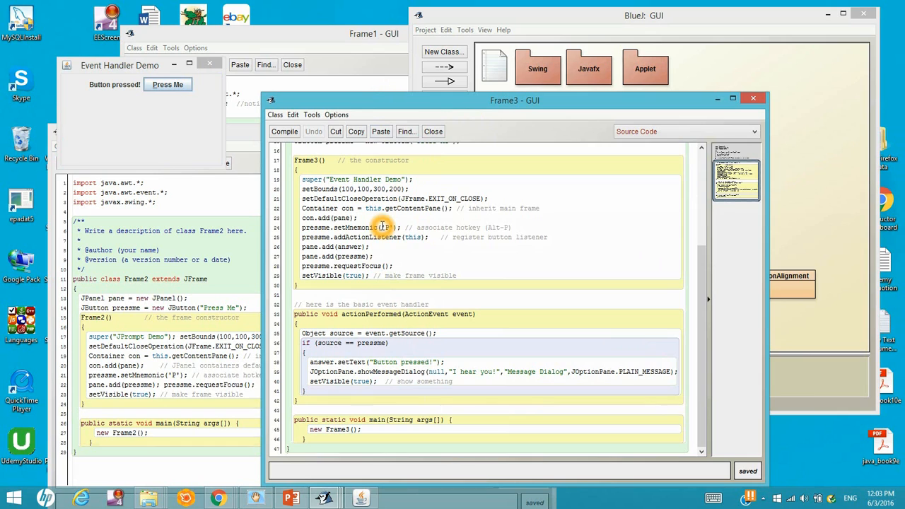
pyautogui.moveTo(396, 303)
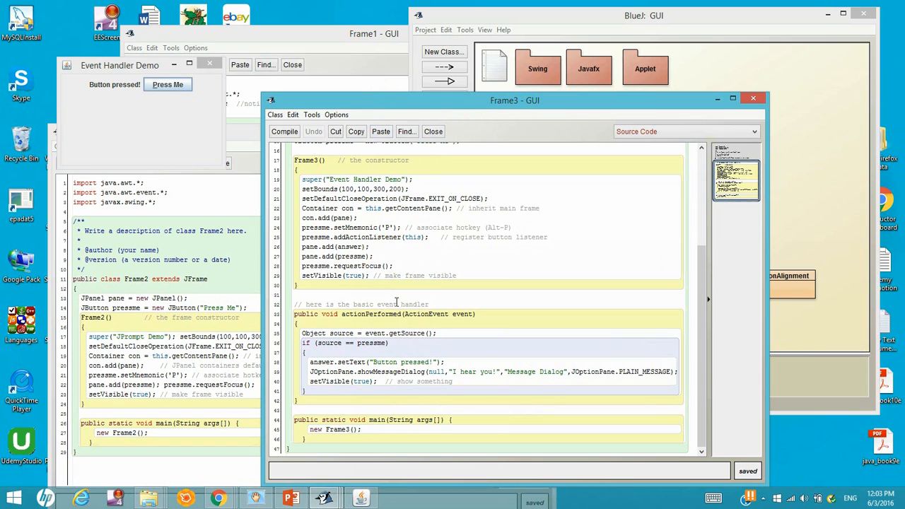
pyautogui.moveTo(388, 340)
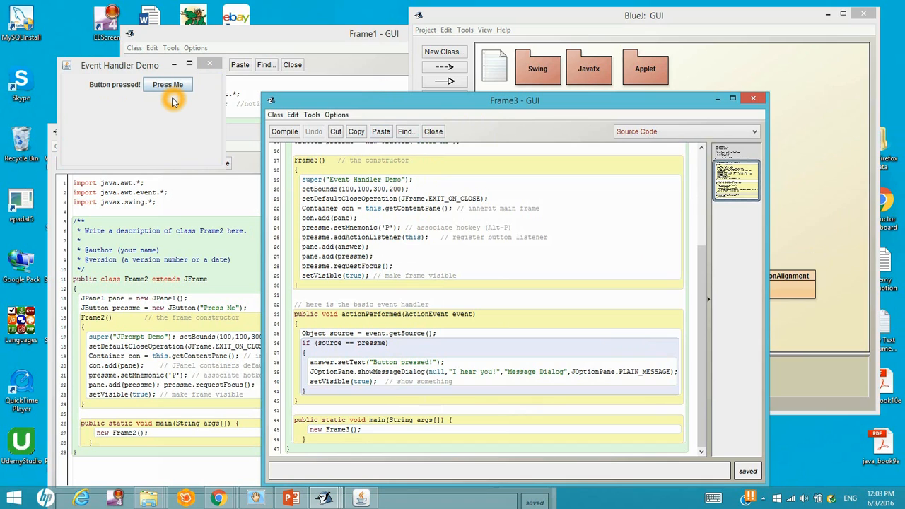
pyautogui.moveTo(85, 90)
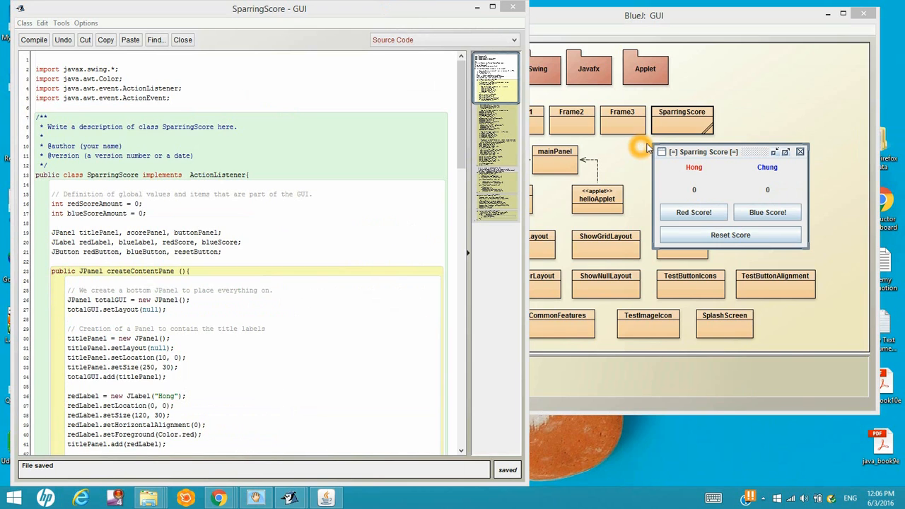
pyautogui.moveTo(686, 128)
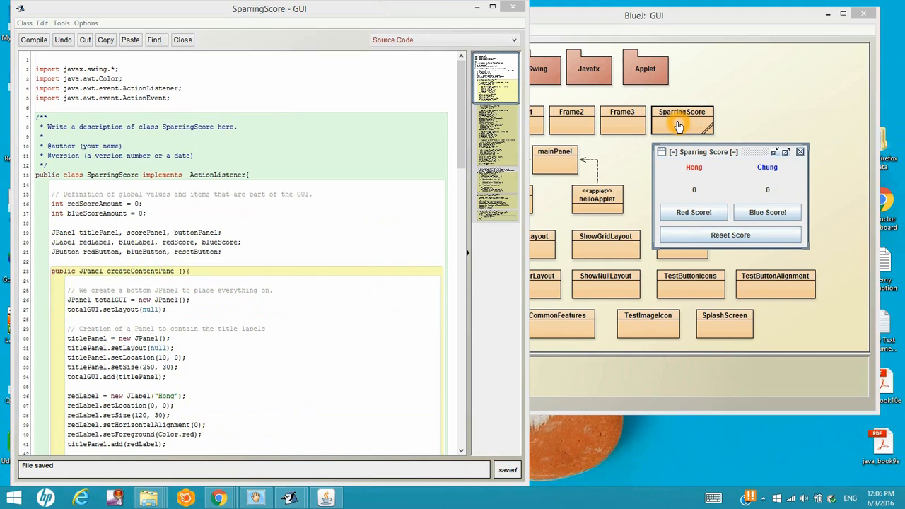
pyautogui.moveTo(696, 128)
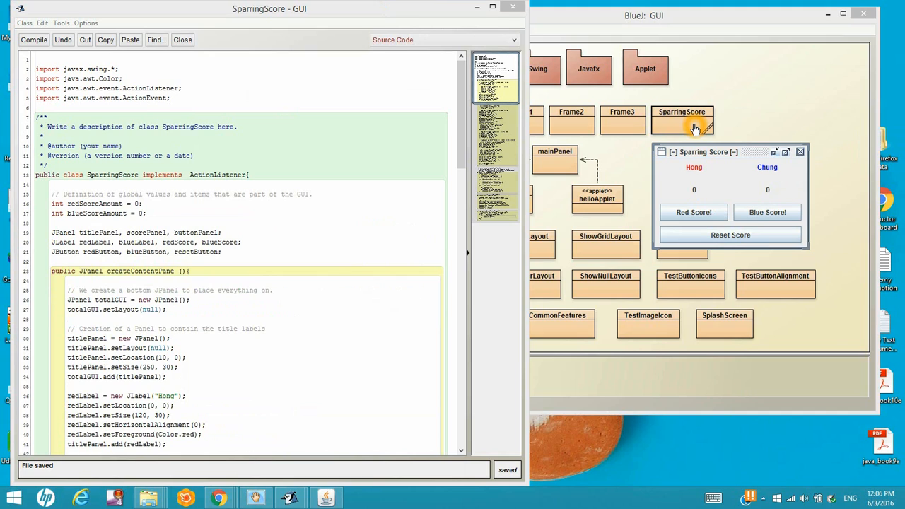
pyautogui.moveTo(700, 181)
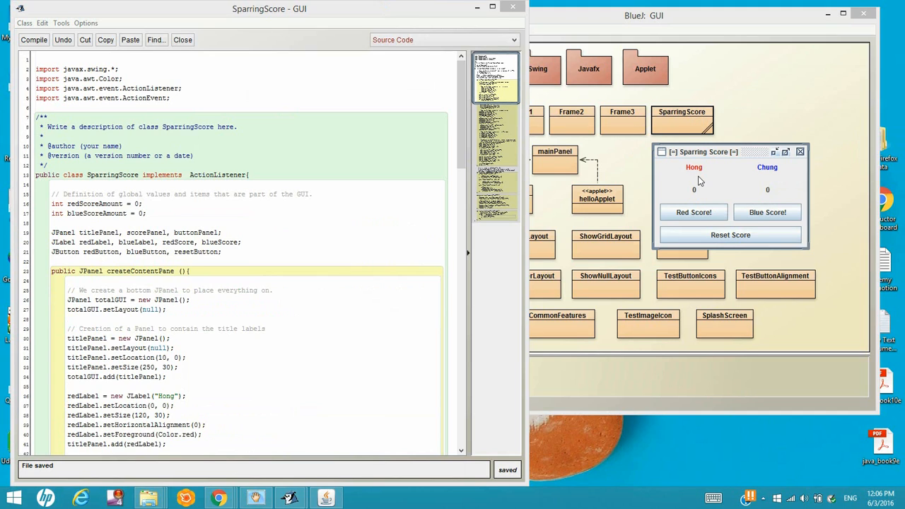
pyautogui.moveTo(767, 178)
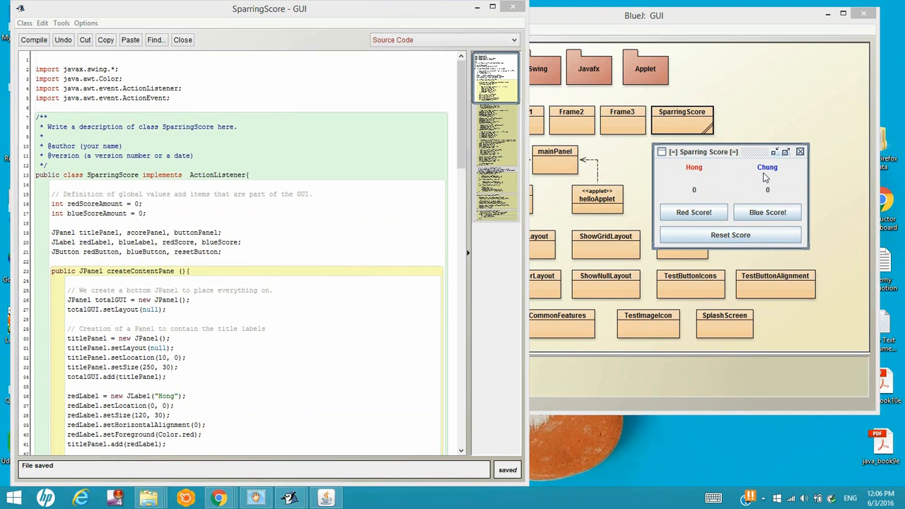
pyautogui.moveTo(766, 178)
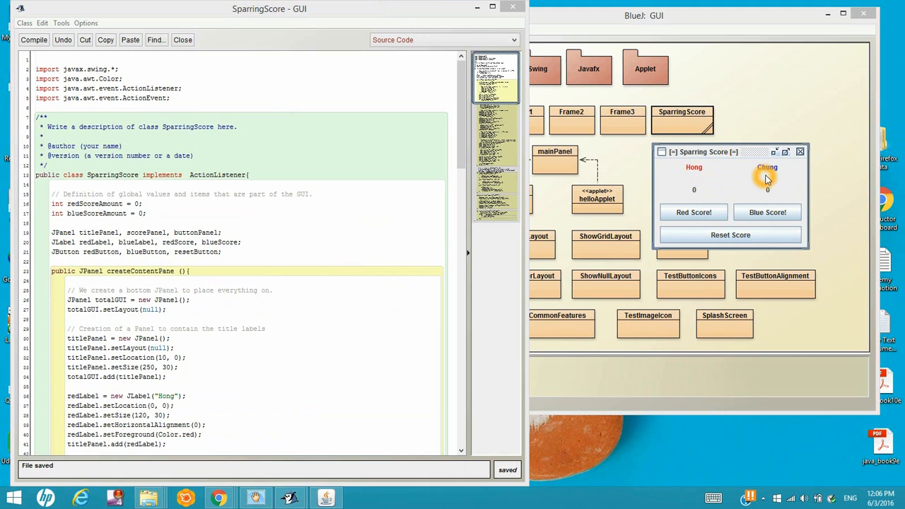
pyautogui.moveTo(757, 184)
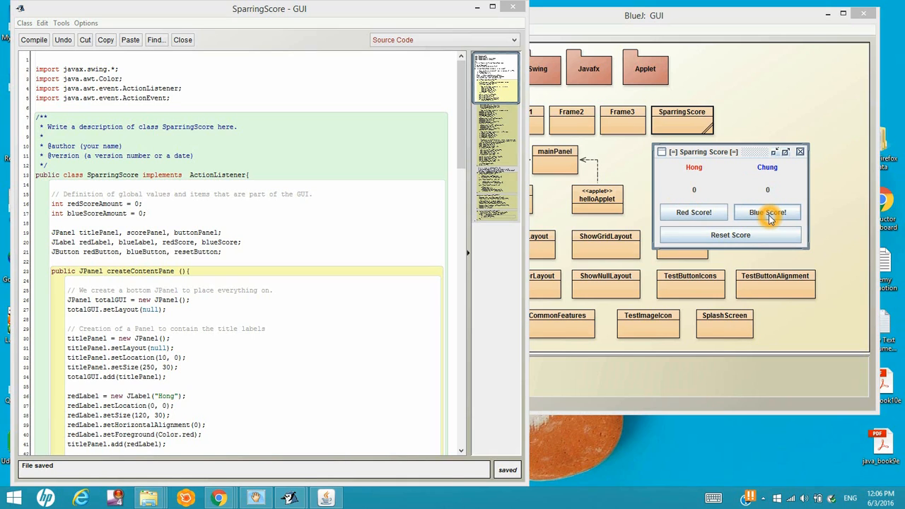
# Step: Raise Chung's and Hong's scores in the Sparring Score demo, then reset both to 0–0
pyautogui.click(767, 213)
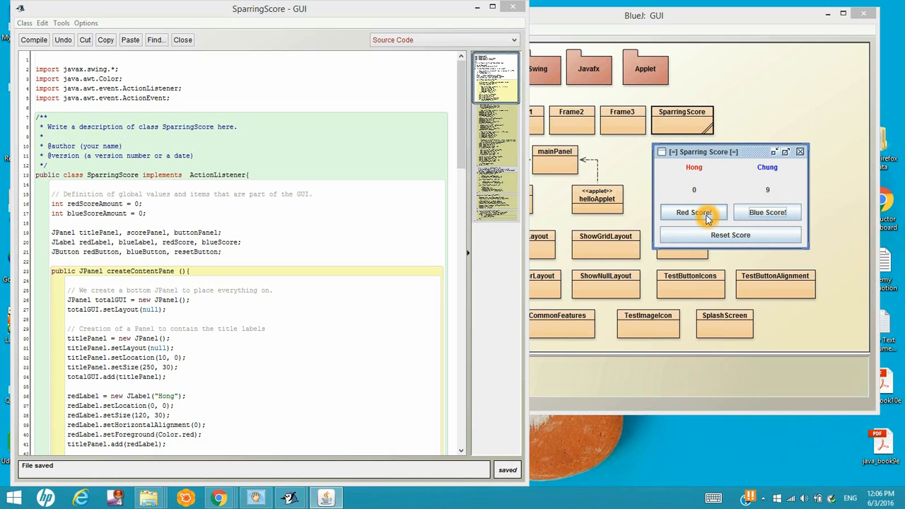
pyautogui.click(693, 213)
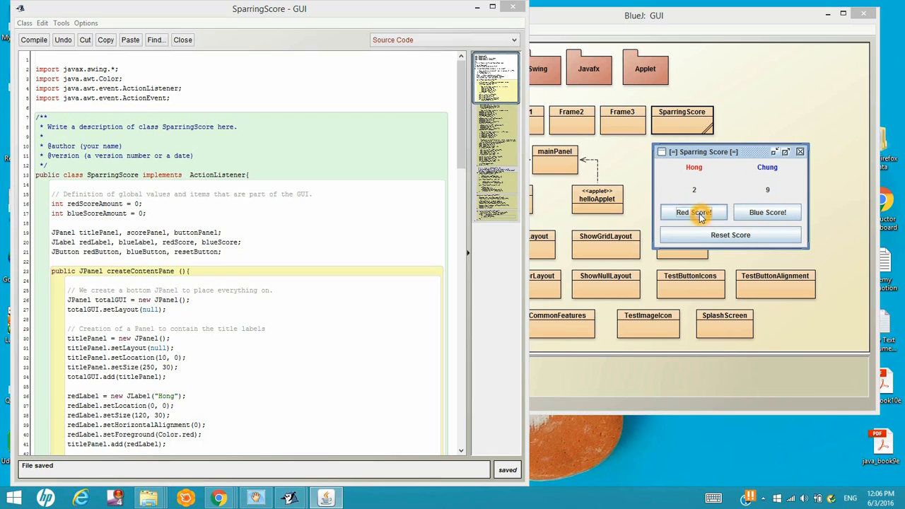
pyautogui.click(693, 212)
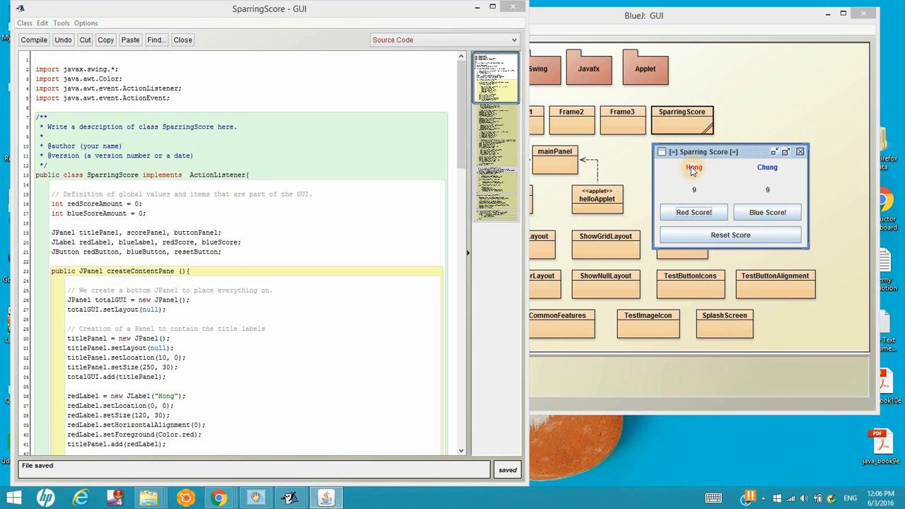
pyautogui.moveTo(696, 252)
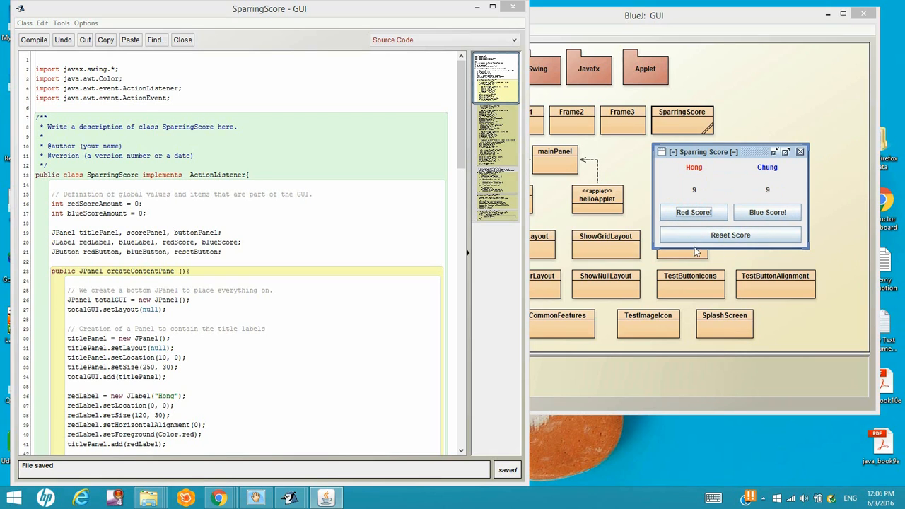
pyautogui.click(730, 235)
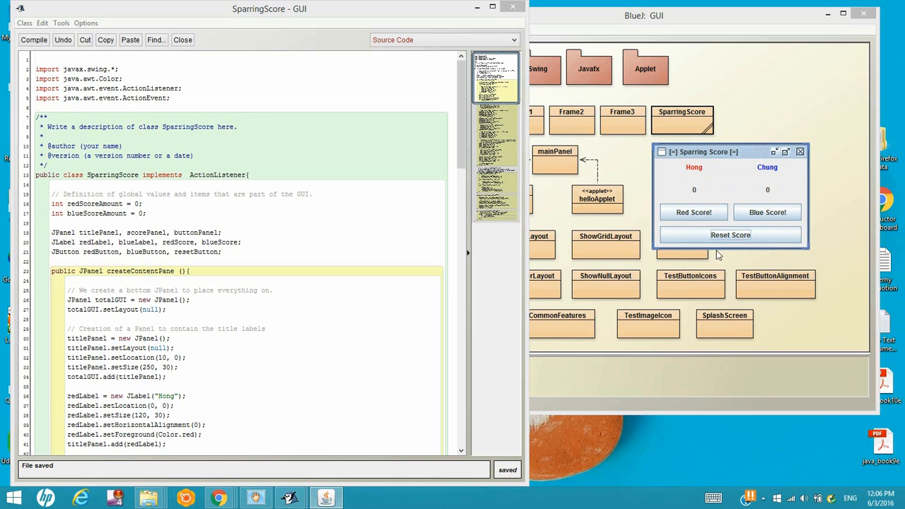
pyautogui.moveTo(752, 196)
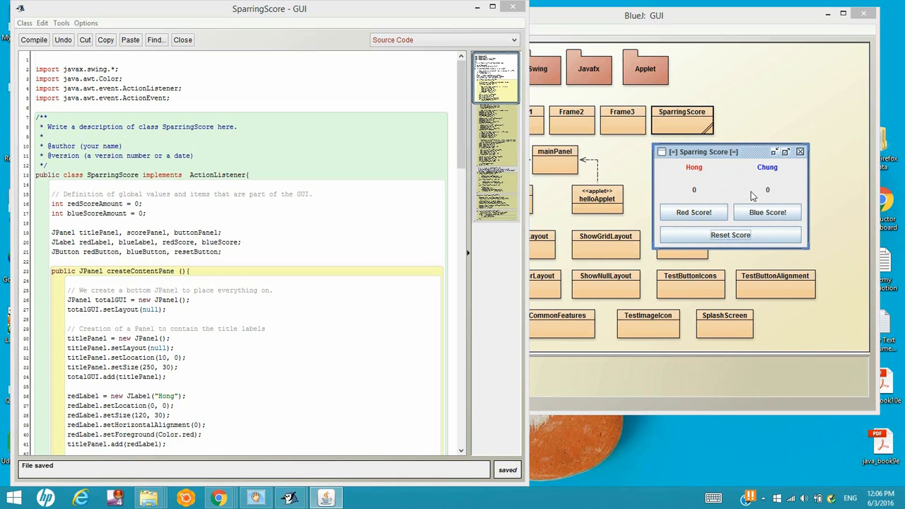
pyautogui.moveTo(770, 175)
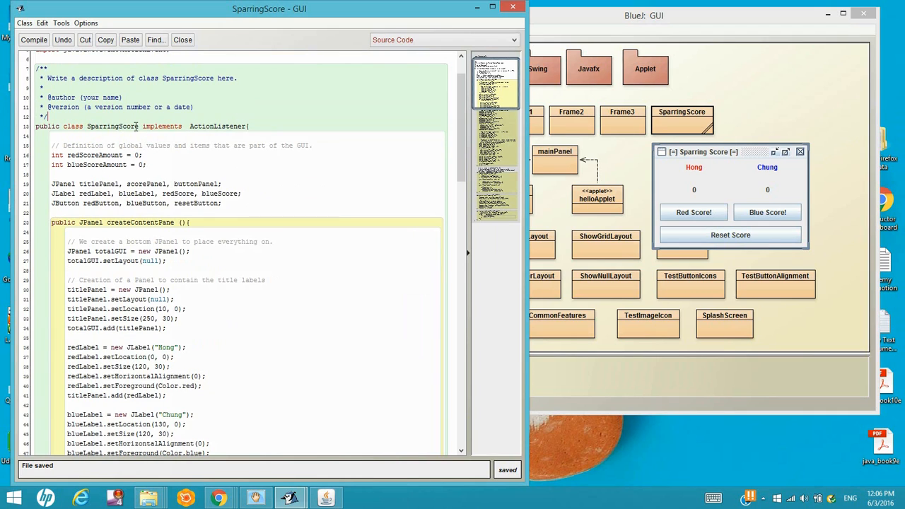
pyautogui.moveTo(280, 110)
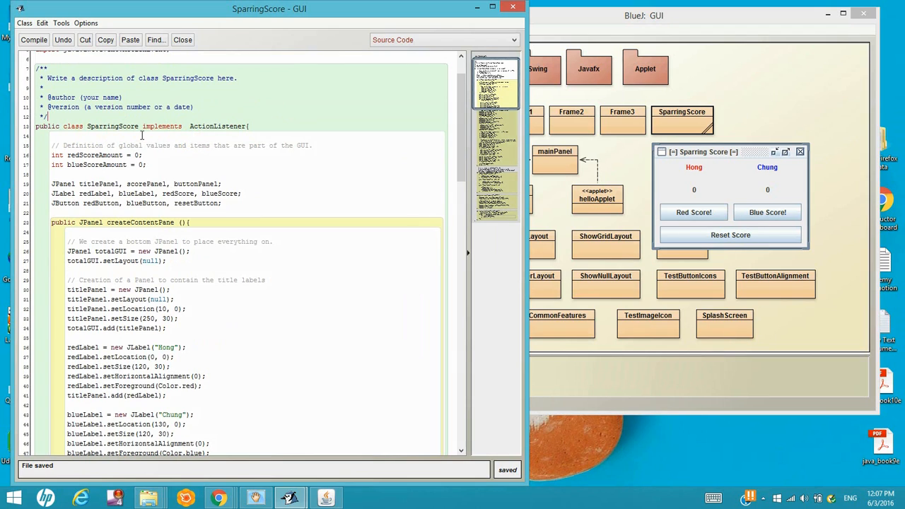
pyautogui.moveTo(370, 159)
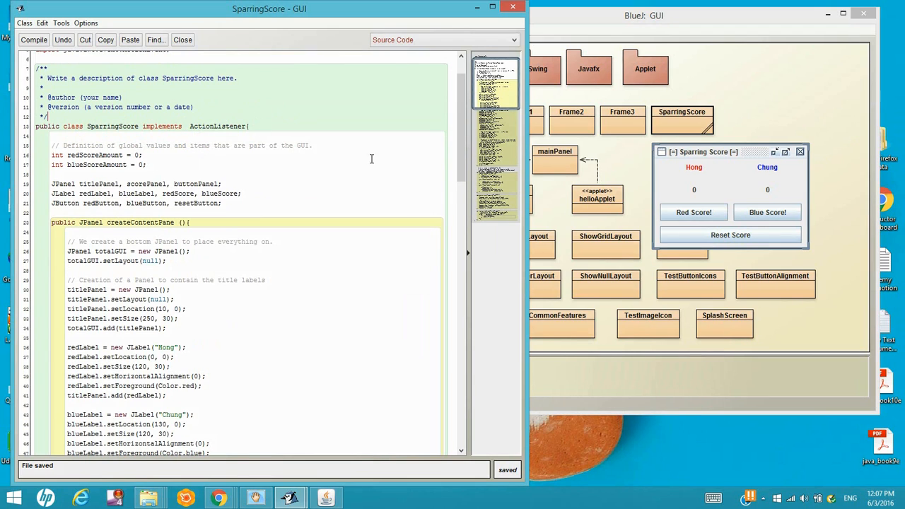
pyautogui.moveTo(340, 183)
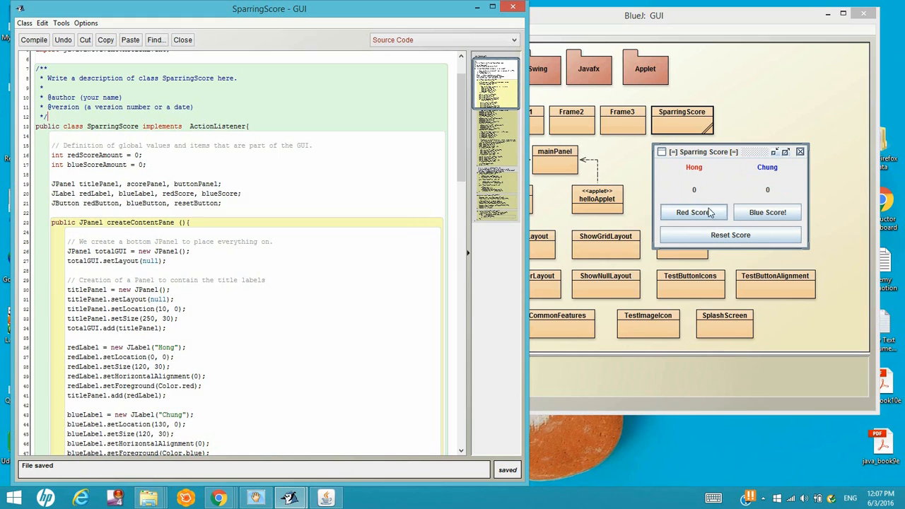
pyautogui.moveTo(696, 246)
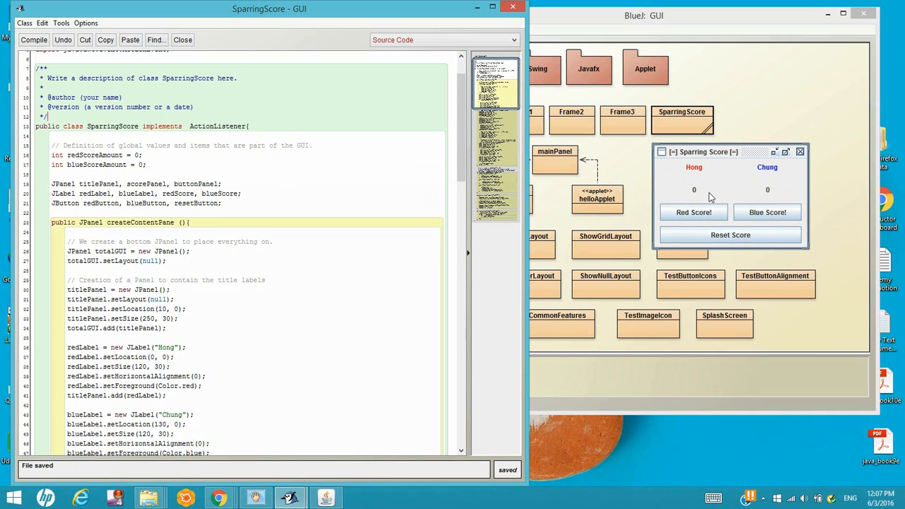
pyautogui.moveTo(767, 181)
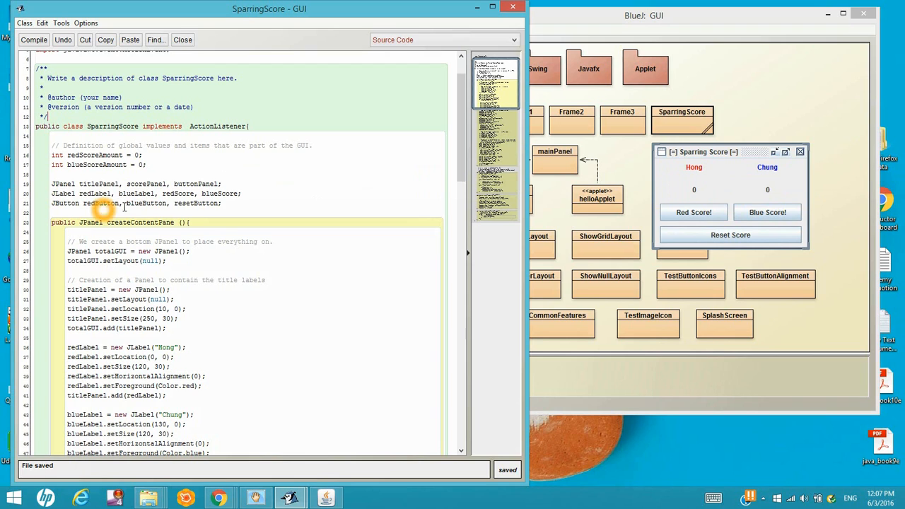
pyautogui.moveTo(444, 170)
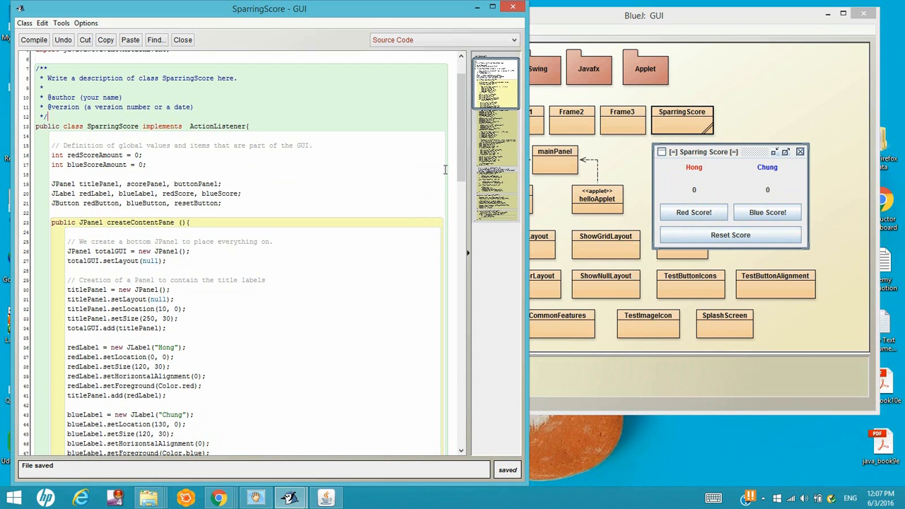
# Step: Scroll the SparringScore source to main, back up, then to actionPerformed and createAndShowGUI
pyautogui.scroll(-3)
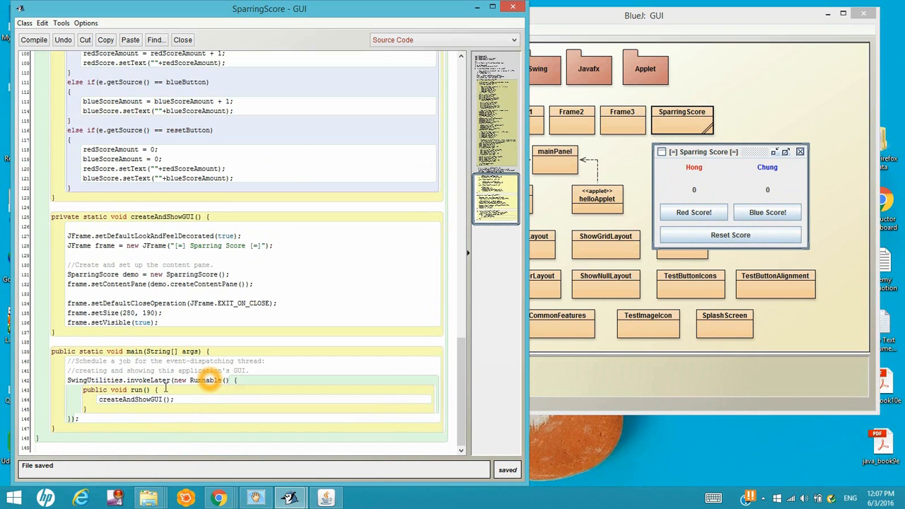
pyautogui.moveTo(122, 409)
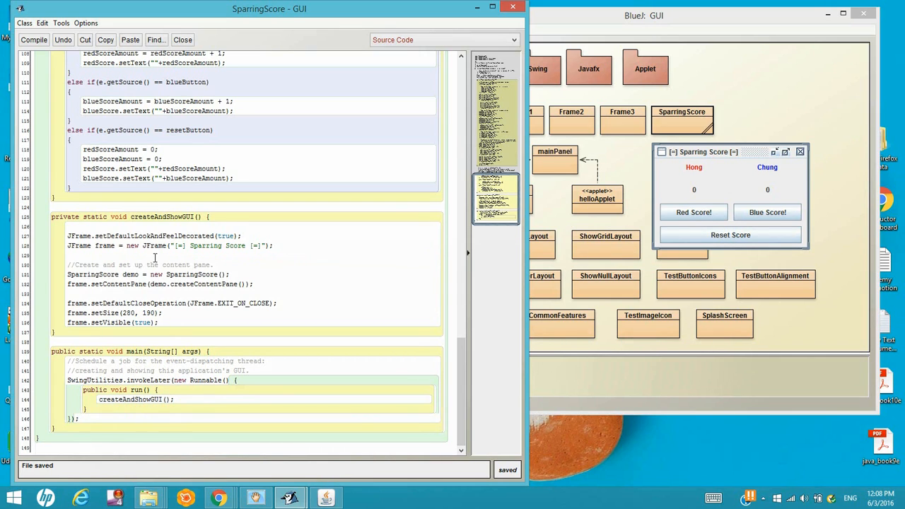
pyautogui.moveTo(263, 237)
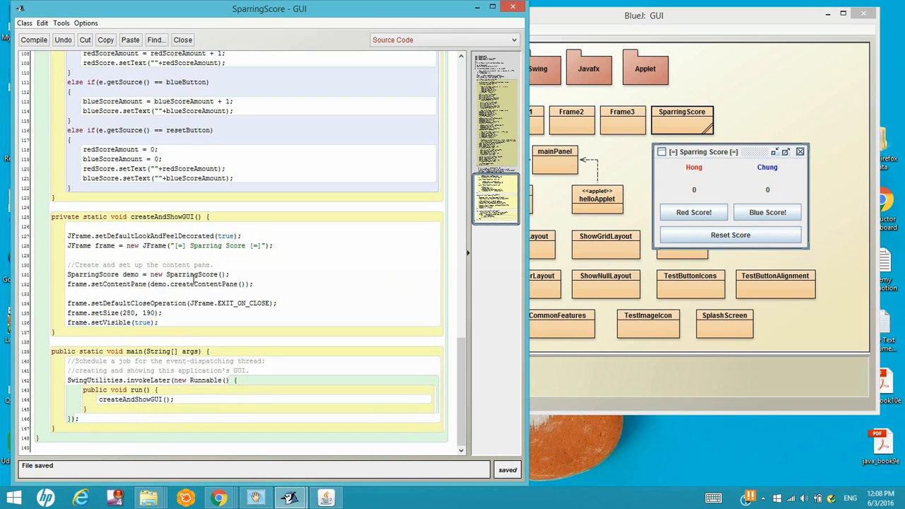
pyautogui.moveTo(197, 309)
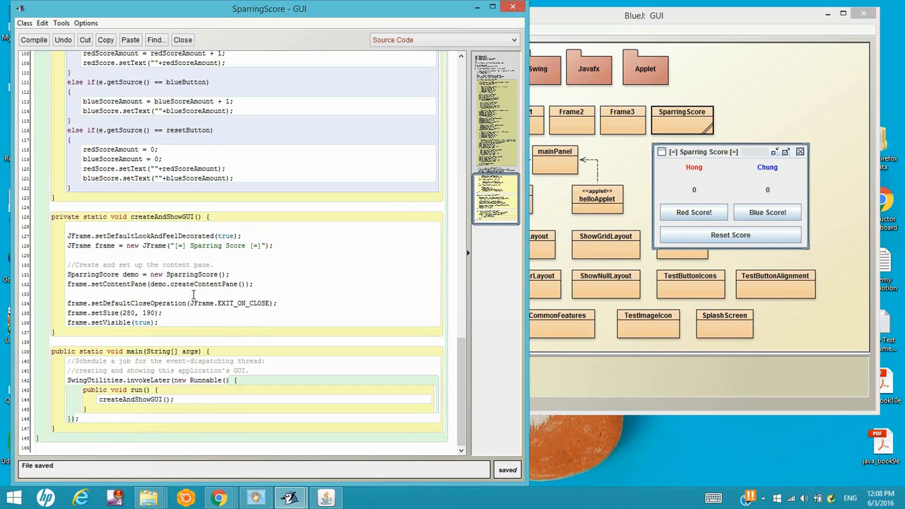
pyautogui.moveTo(196, 264)
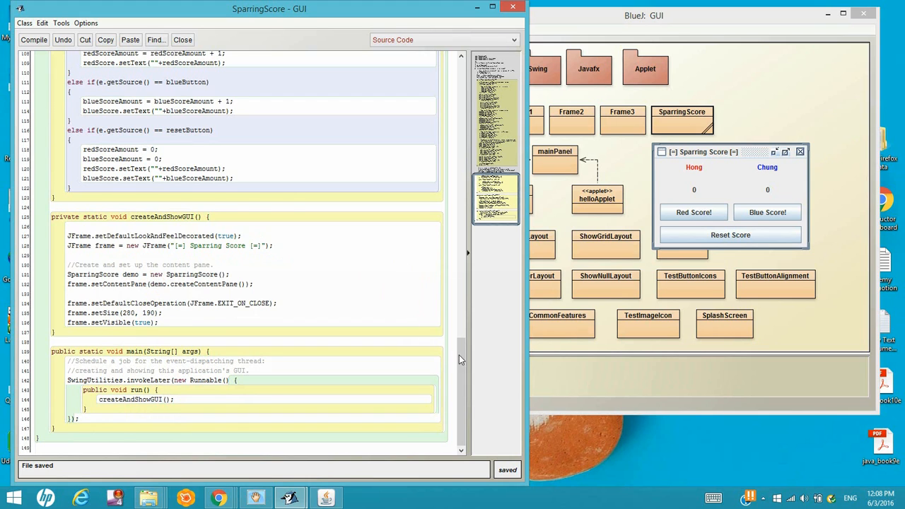
pyautogui.scroll(3)
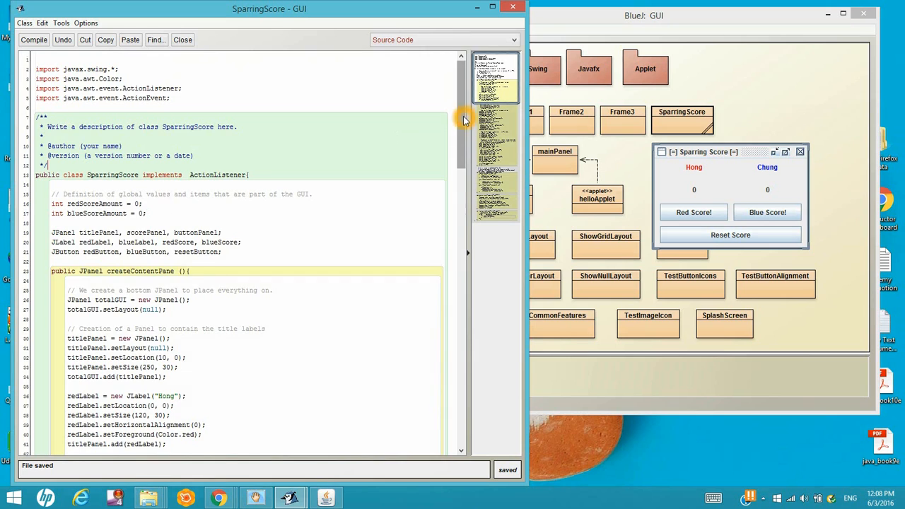
pyautogui.scroll(-3)
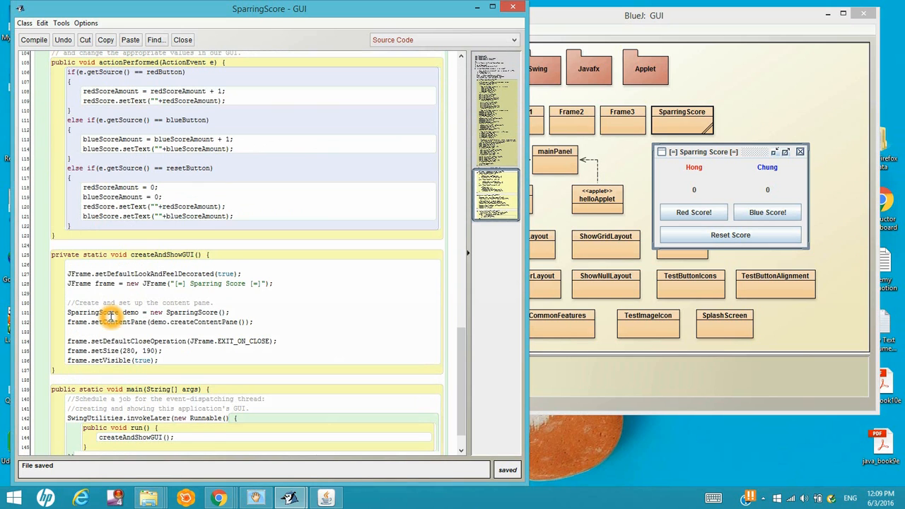
pyautogui.moveTo(177, 331)
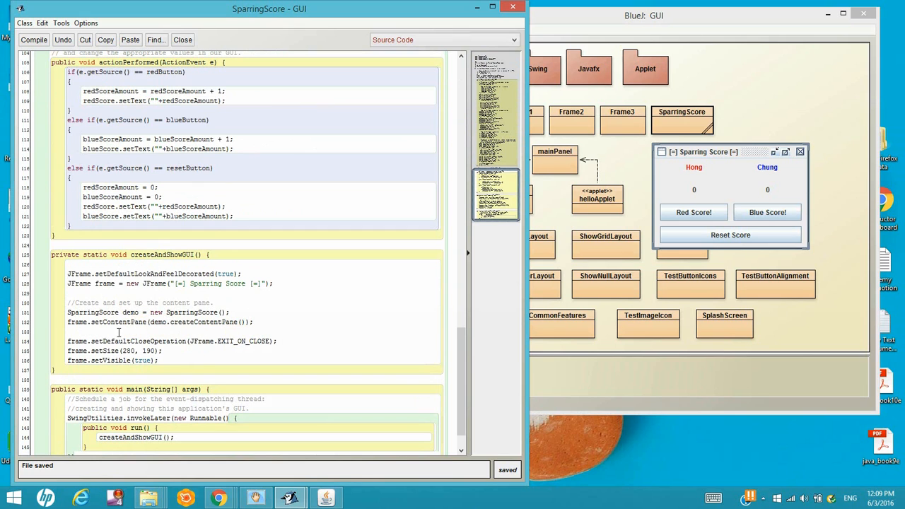
pyautogui.moveTo(458, 361)
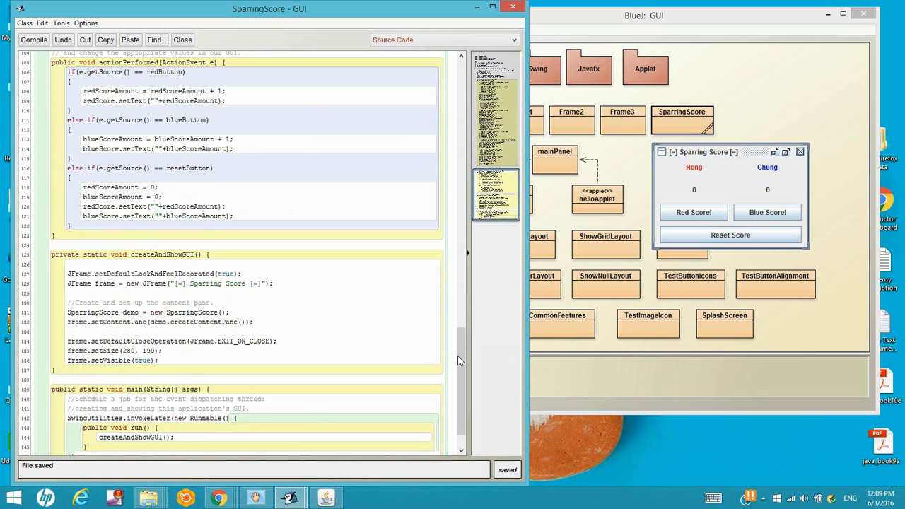
# Step: Scroll through createContentPane to the Red Score, Blue Score and Reset Score JButton code
pyautogui.scroll(3)
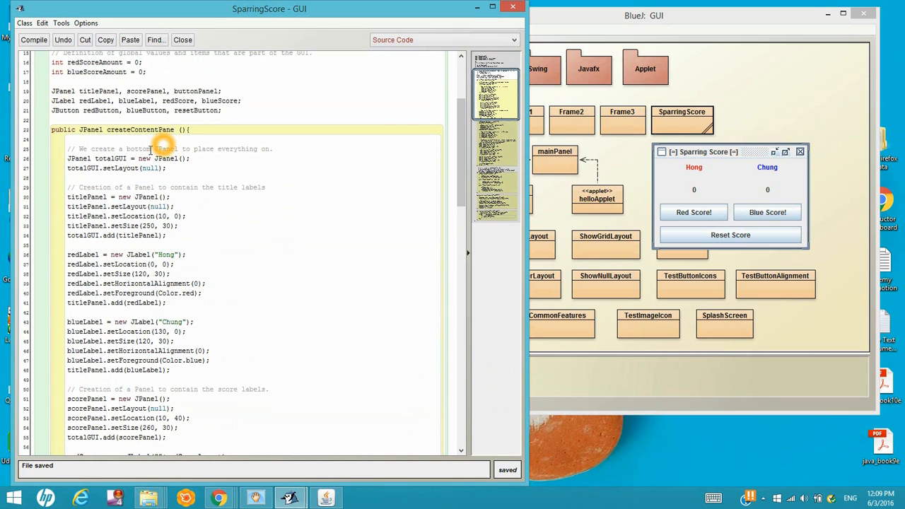
pyautogui.moveTo(159, 193)
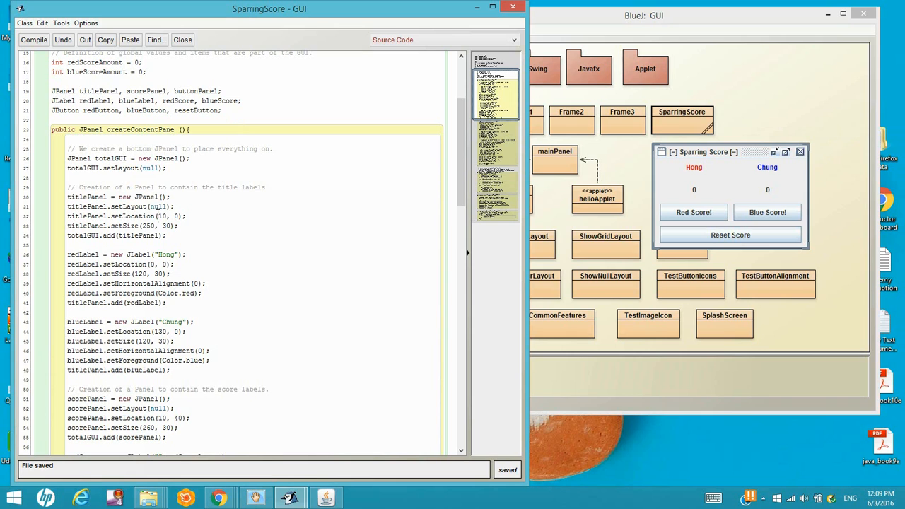
pyautogui.scroll(-3)
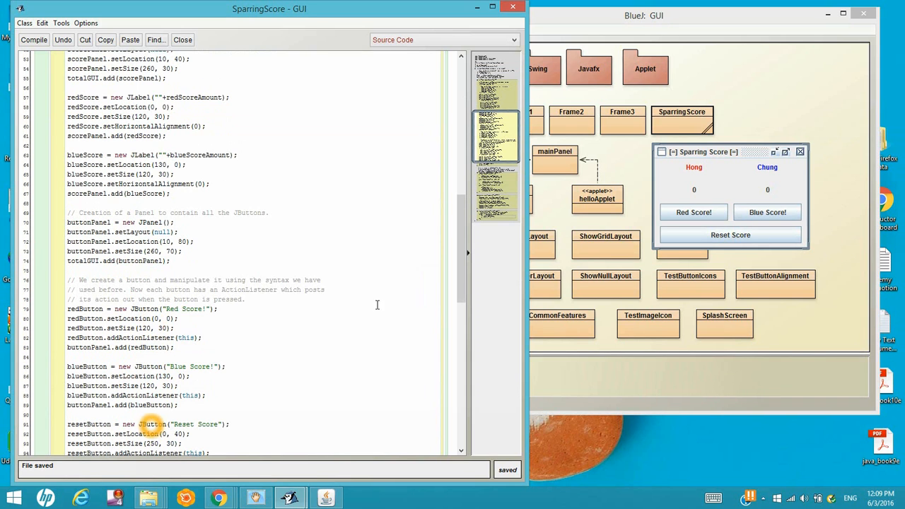
pyautogui.scroll(-3)
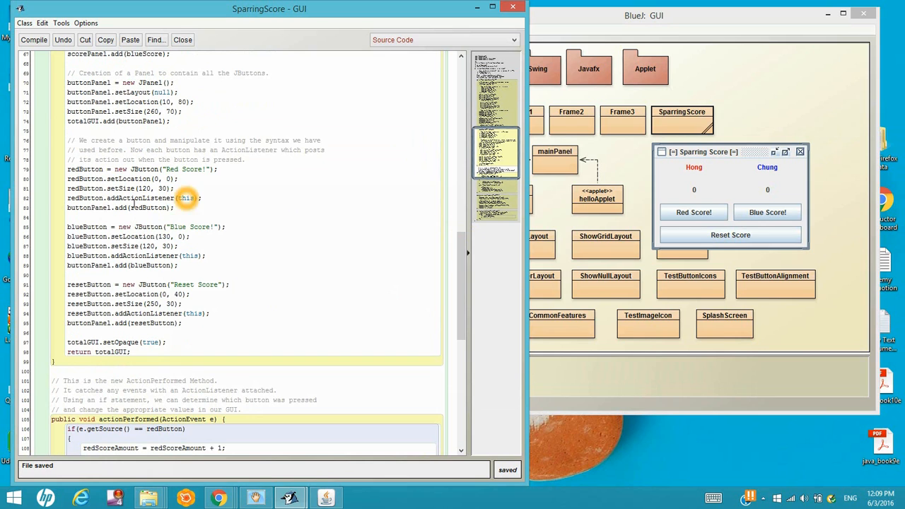
pyautogui.scroll(-3)
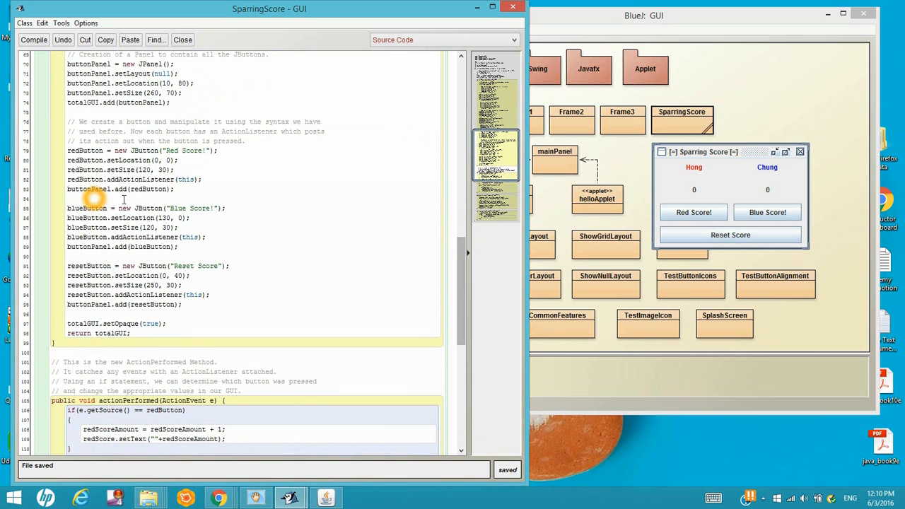
# Step: Scroll to the actionPerformed handler and focus the Sparring Score window while explaining it
pyautogui.scroll(-3)
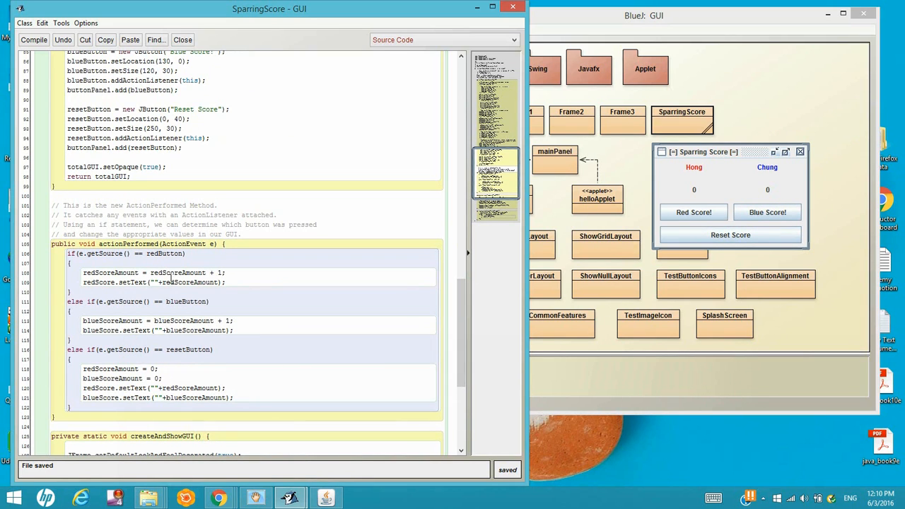
pyautogui.moveTo(170, 375)
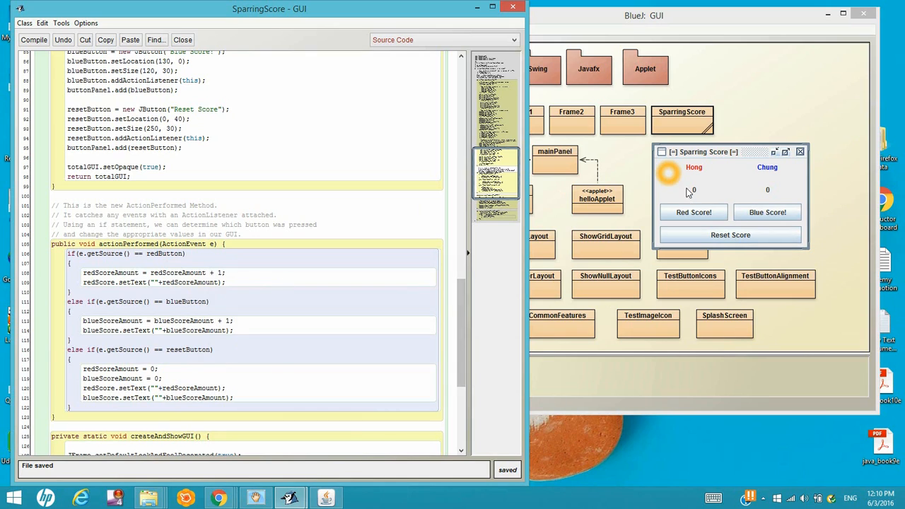
pyautogui.click(730, 234)
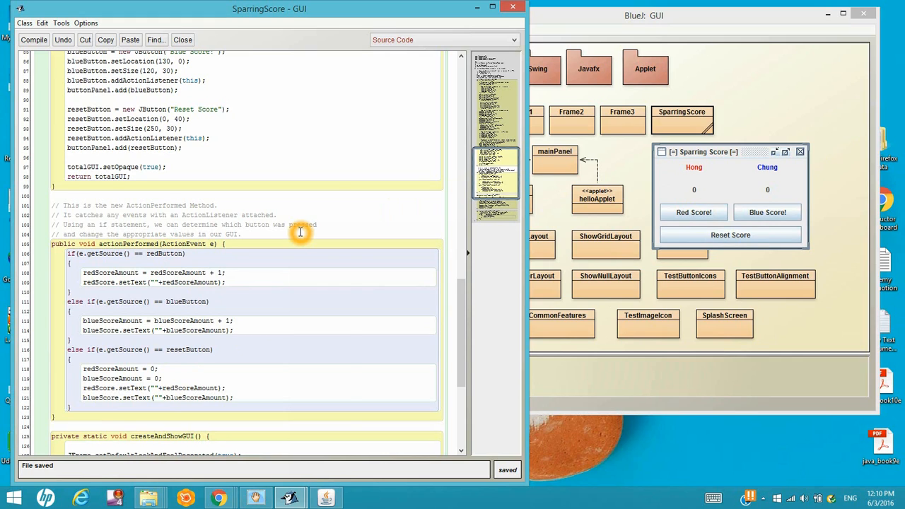
pyautogui.moveTo(464, 269)
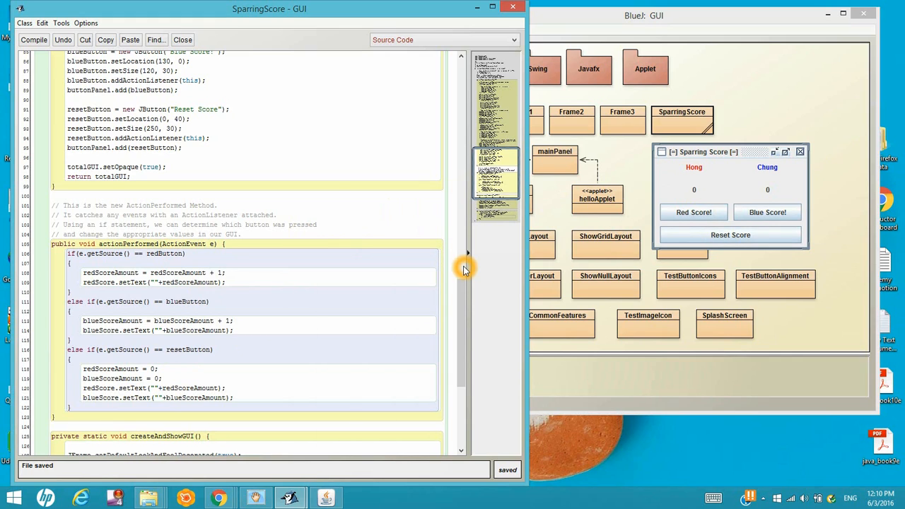
pyautogui.moveTo(495, 232)
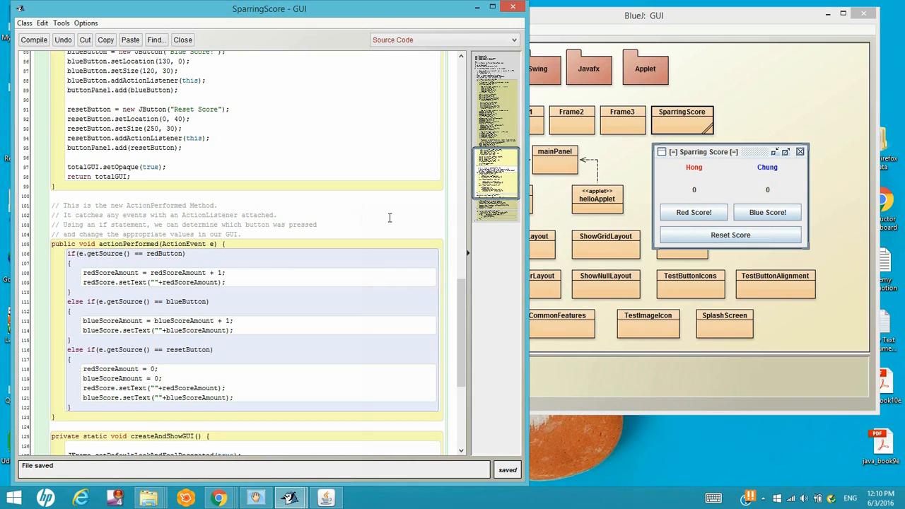
pyautogui.moveTo(427, 303)
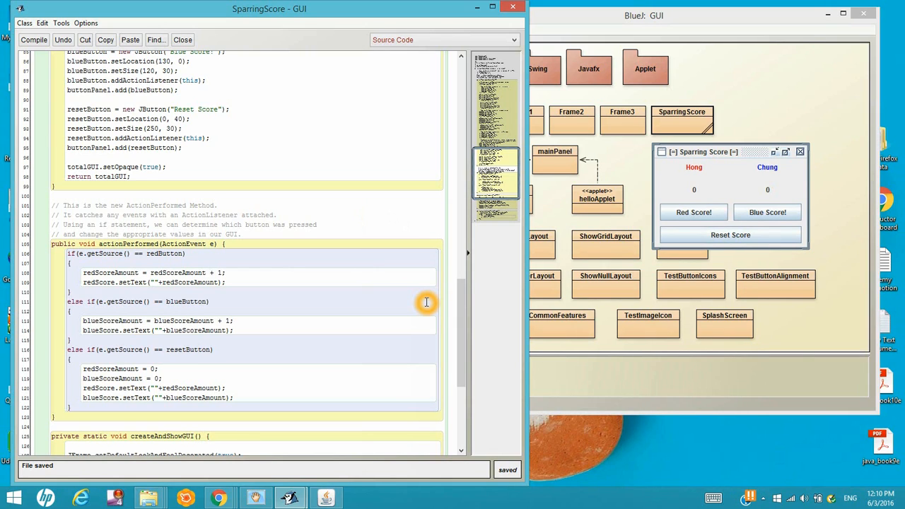
pyautogui.moveTo(495, 303)
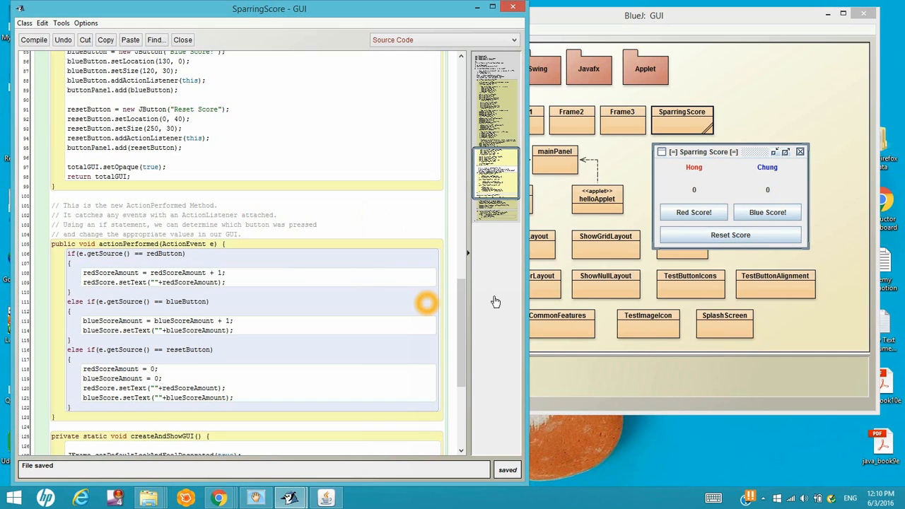
pyautogui.moveTo(691, 145)
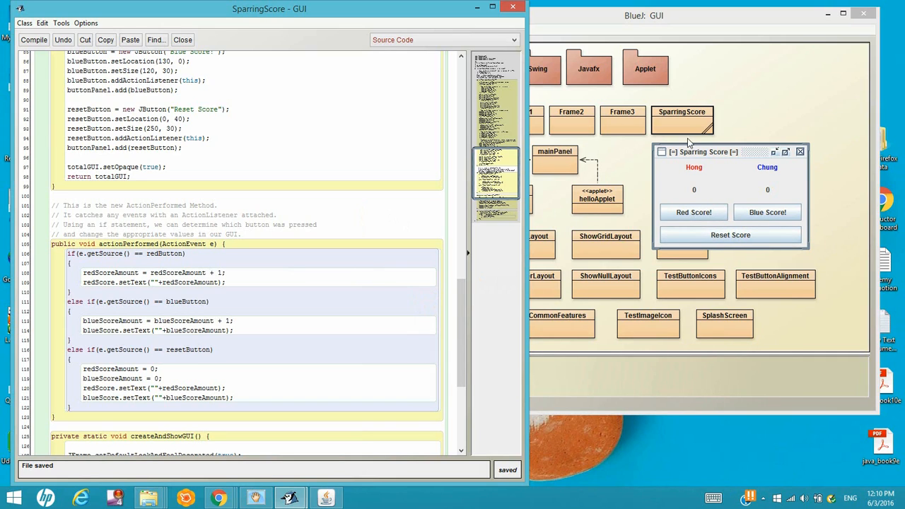
pyautogui.moveTo(444, 269)
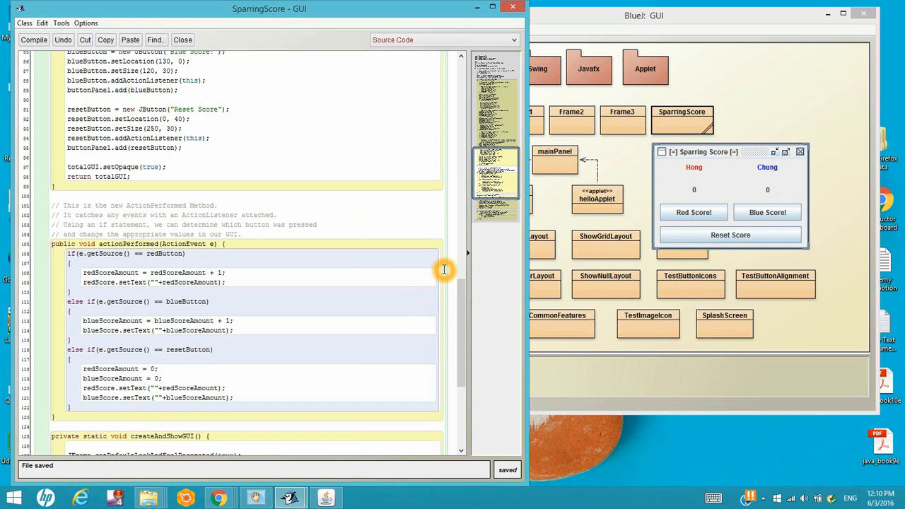